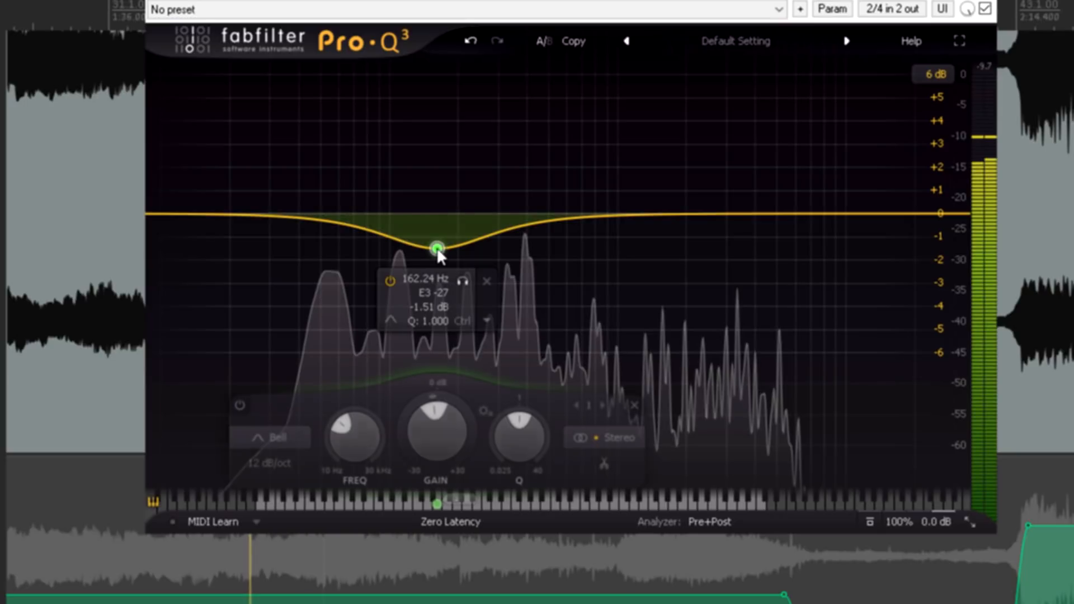
- Move band 1's bell cut down to about 96 Hz and keep Zero Latency processing mode
{"action": "left_click_drag", "start_coordinate": [435, 246], "coordinate": [389, 245]}
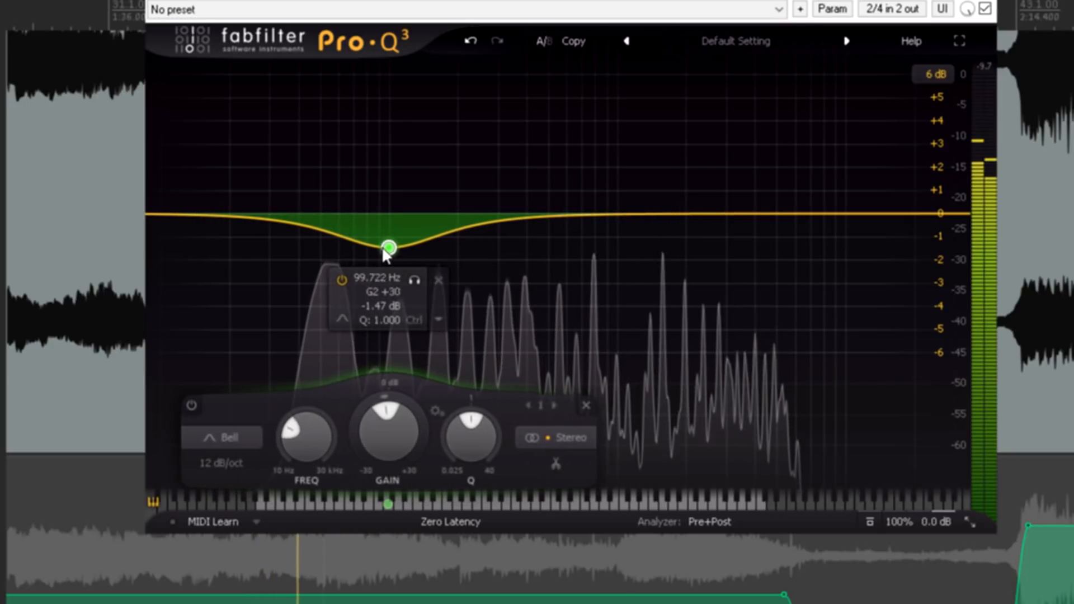
{"action": "left_click_drag", "start_coordinate": [390, 245], "coordinate": [384, 259]}
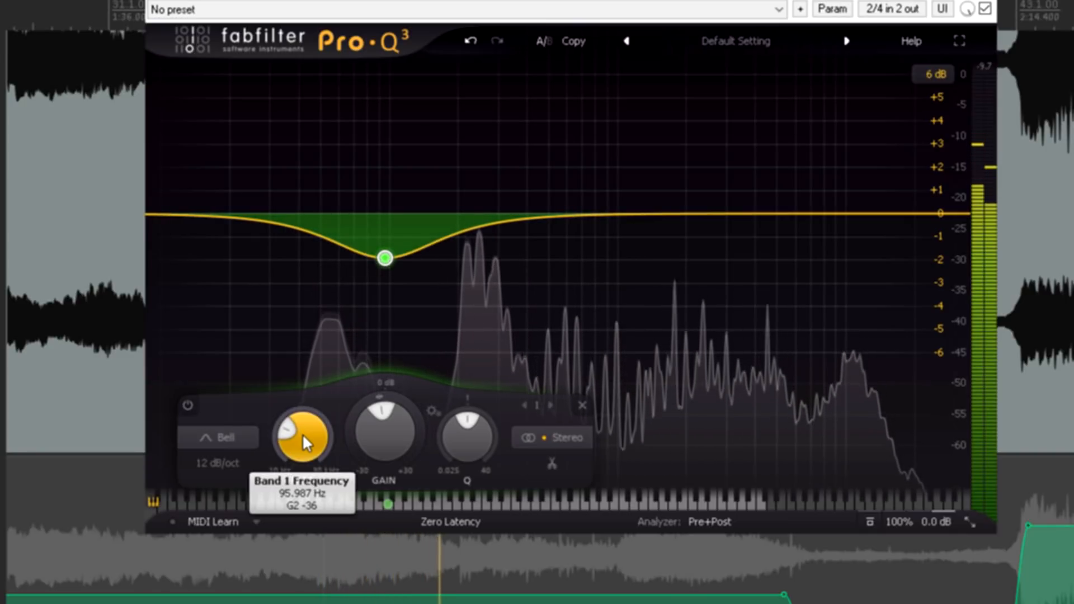
{"action": "mouse_move", "coordinate": [459, 506]}
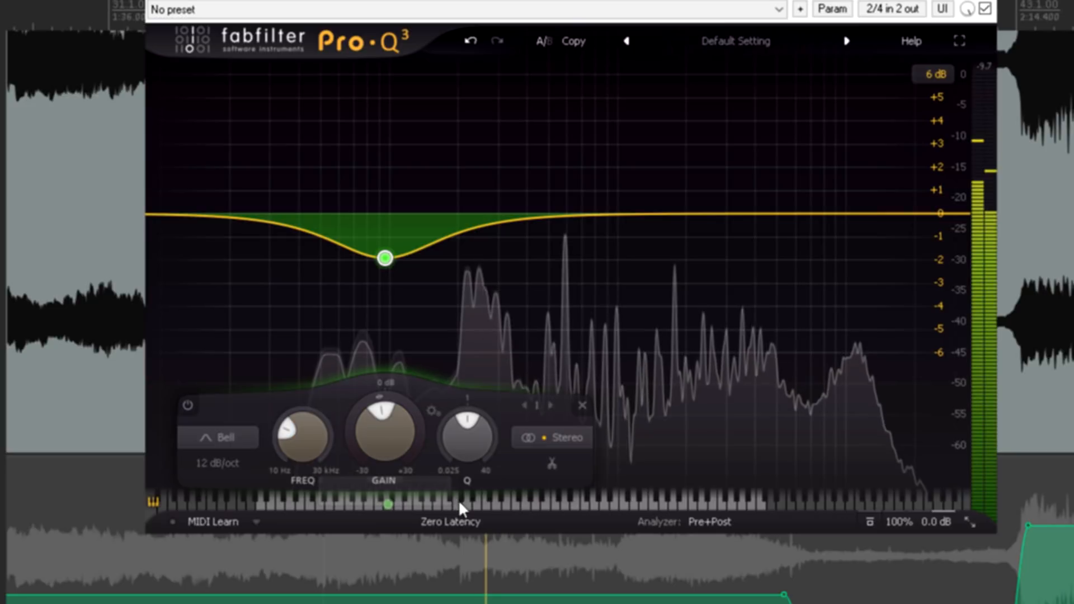
{"action": "left_click", "coordinate": [450, 521]}
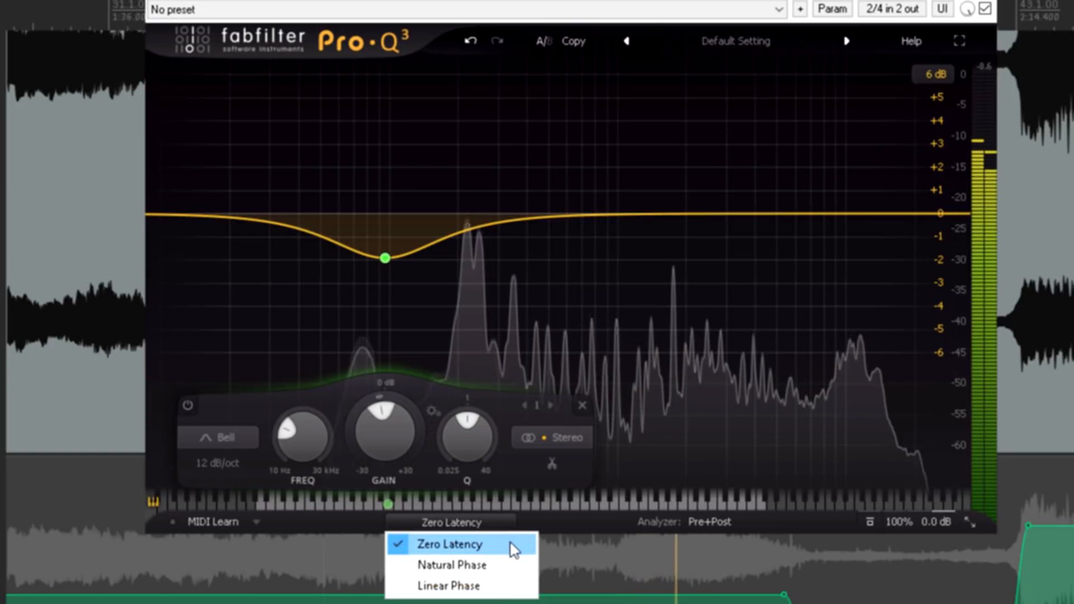
{"action": "left_click", "coordinate": [446, 544]}
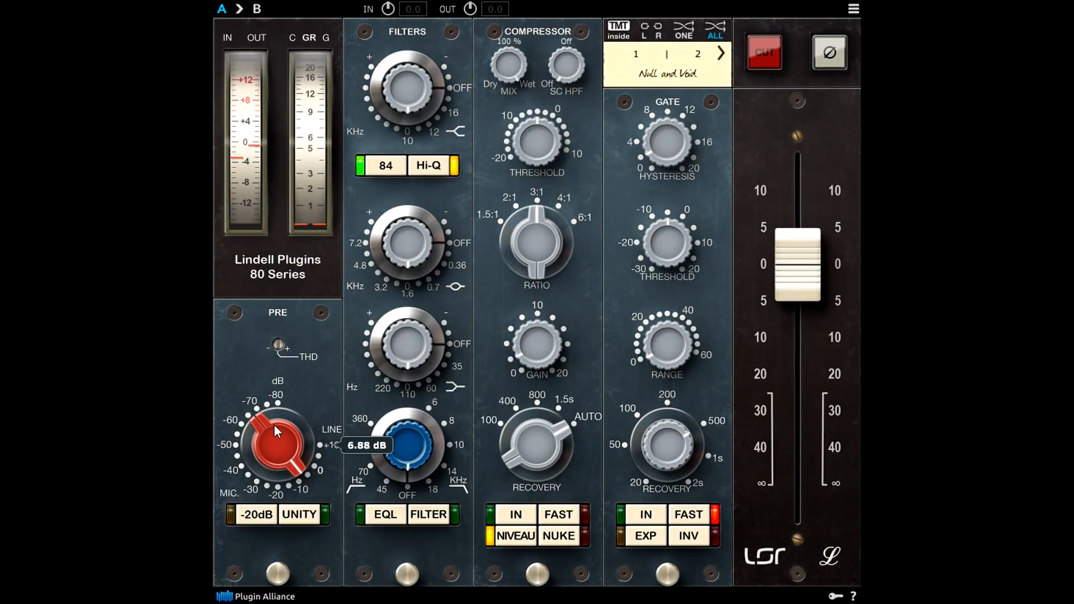
- Turn the Lindell PRE gain knob up to roughly 12.5 dB of preamp drive
{"action": "left_click_drag", "start_coordinate": [277, 449], "coordinate": [278, 403]}
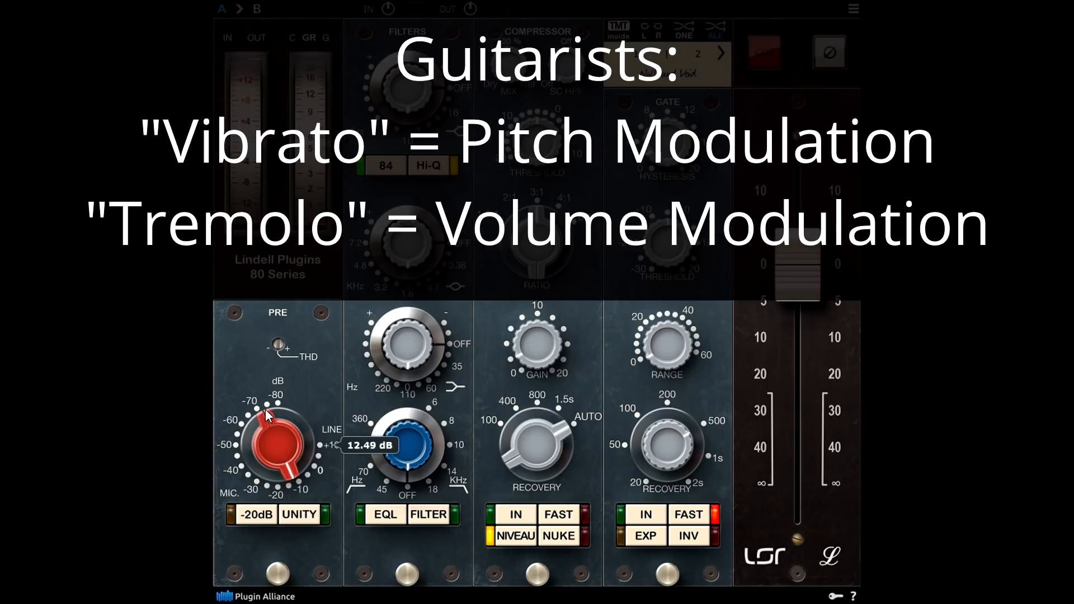
{"action": "left_click_drag", "start_coordinate": [267, 414], "coordinate": [268, 457]}
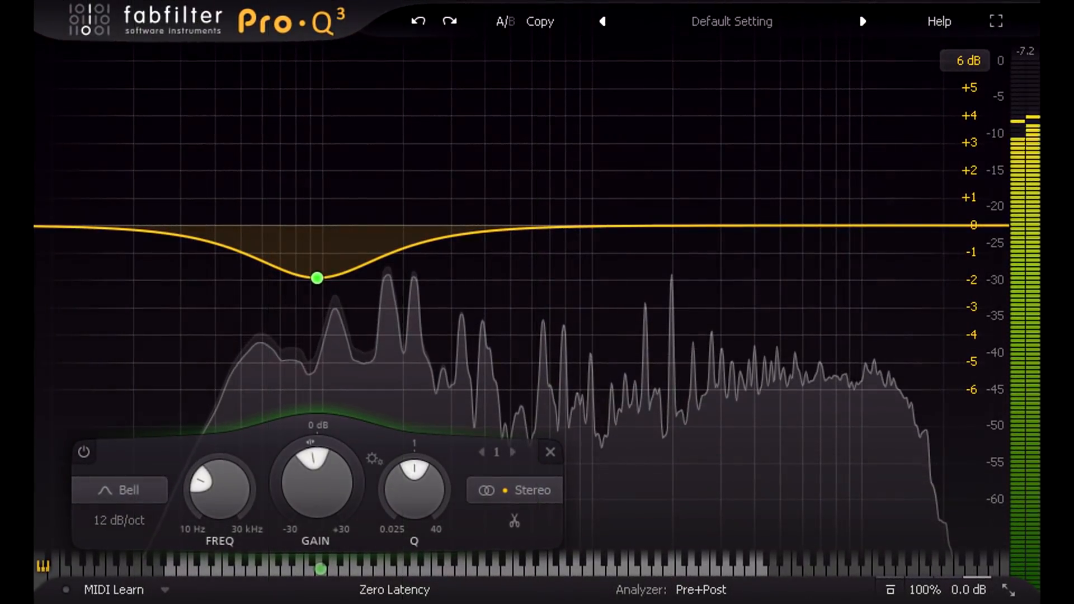
- Add band 2 as a +1.6 dB bell near 1.17 kHz and give it a dynamic range
{"action": "left_click", "coordinate": [316, 277]}
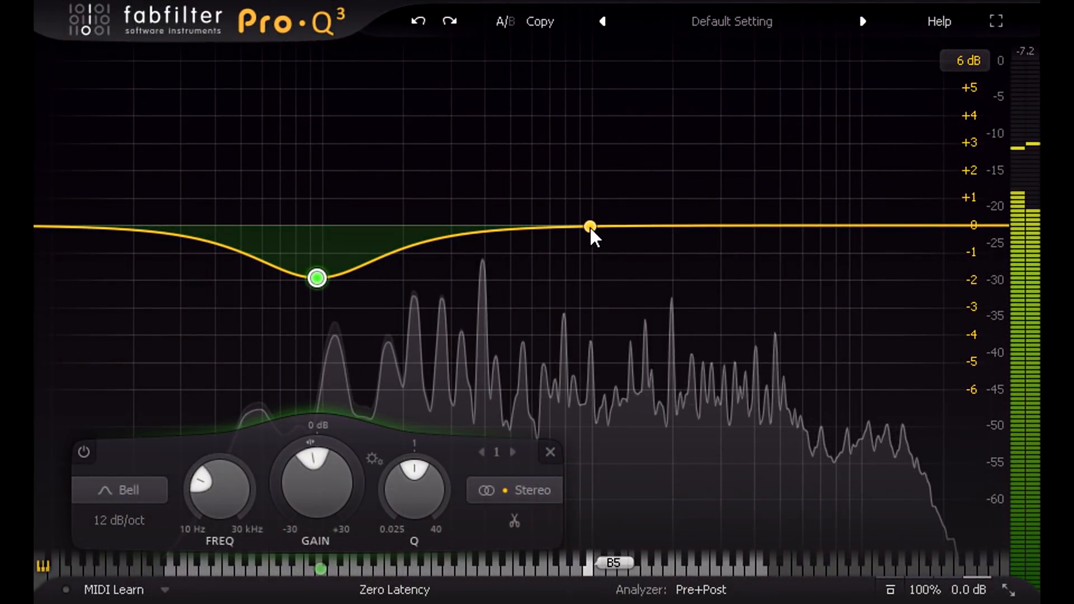
{"action": "left_click", "coordinate": [591, 226]}
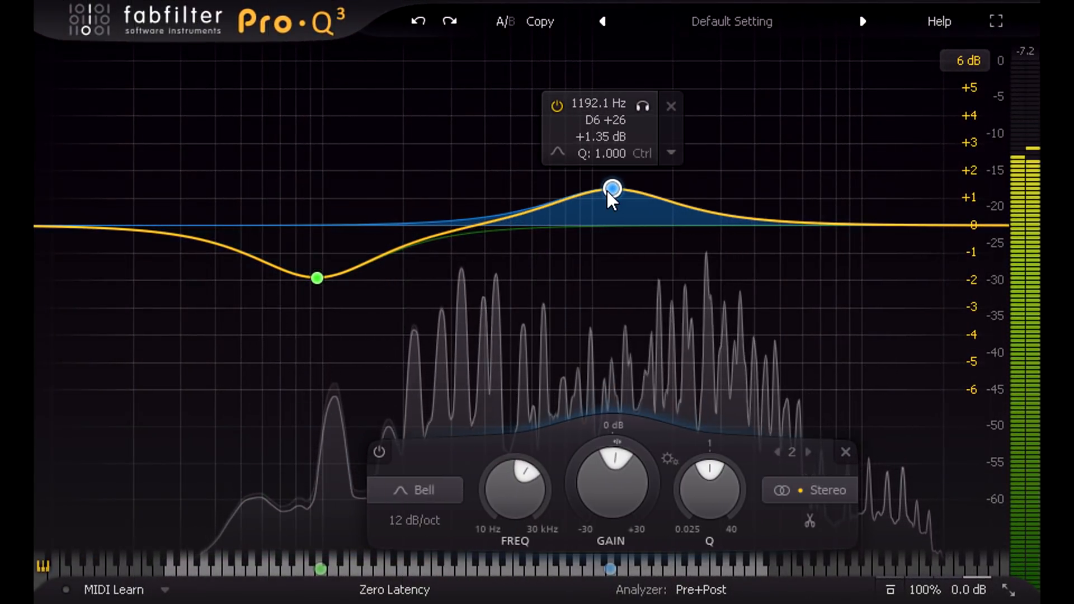
{"action": "left_click_drag", "start_coordinate": [612, 188], "coordinate": [602, 184]}
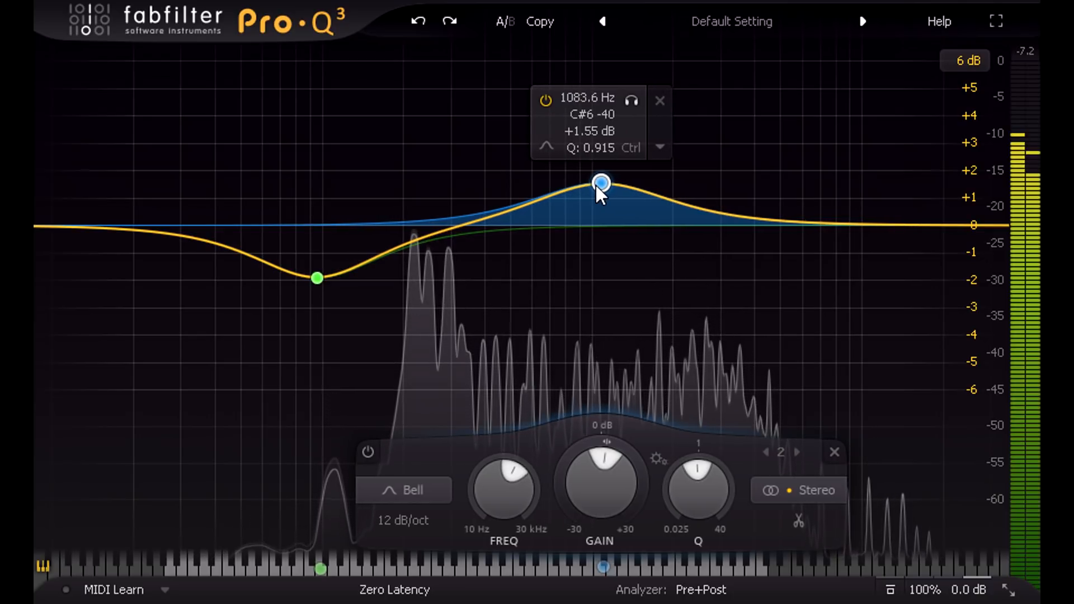
{"action": "left_click_drag", "start_coordinate": [602, 184], "coordinate": [580, 187]}
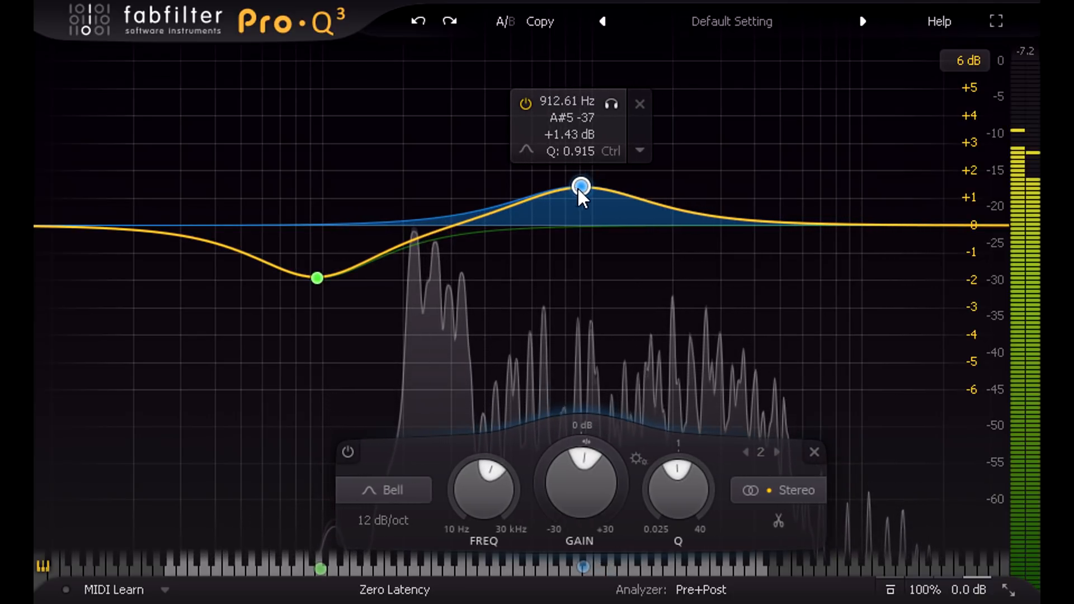
{"action": "left_click_drag", "start_coordinate": [581, 187], "coordinate": [613, 175]}
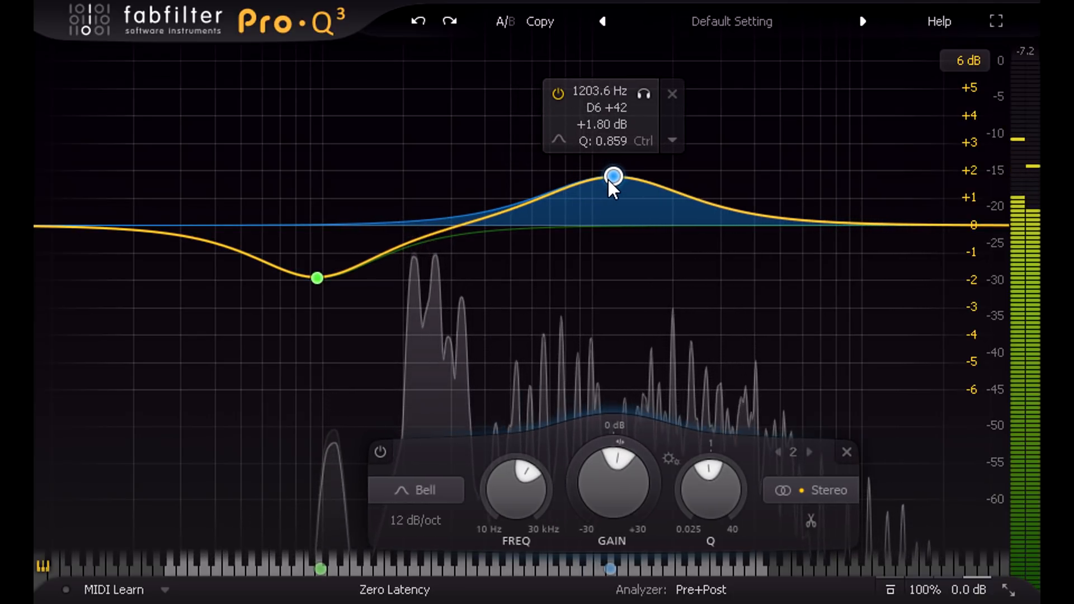
{"action": "left_click_drag", "start_coordinate": [613, 174], "coordinate": [610, 183]}
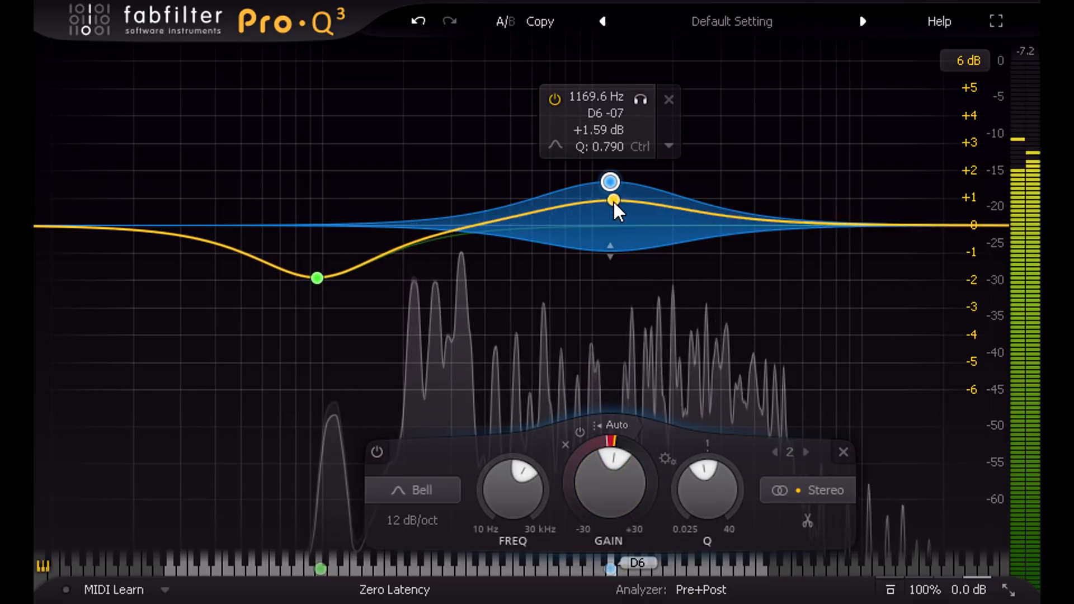
{"action": "left_click_drag", "start_coordinate": [611, 199], "coordinate": [612, 222]}
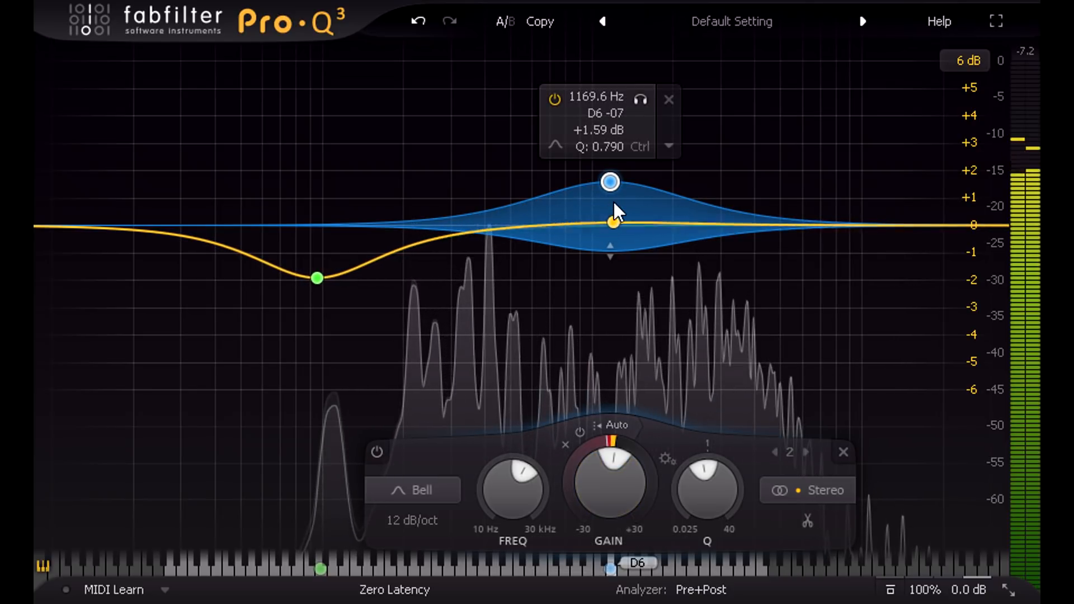
{"action": "left_click_drag", "start_coordinate": [612, 221], "coordinate": [612, 196]}
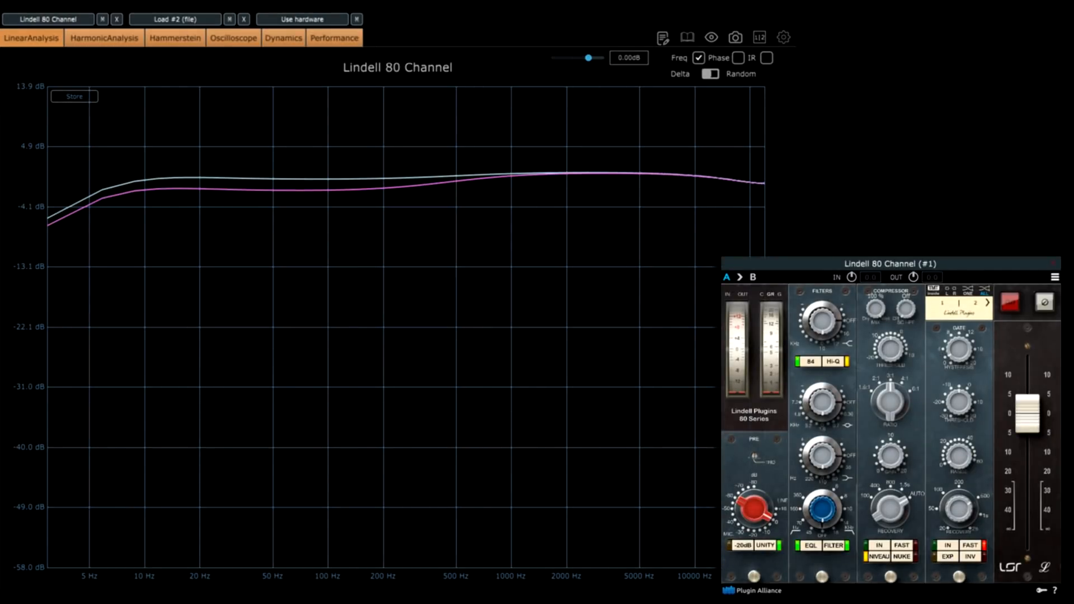
- Check the phase view, then turn the Lindell EQ knob and lower PRE gain for a dip near 100 Hz
{"action": "left_click", "coordinate": [740, 57]}
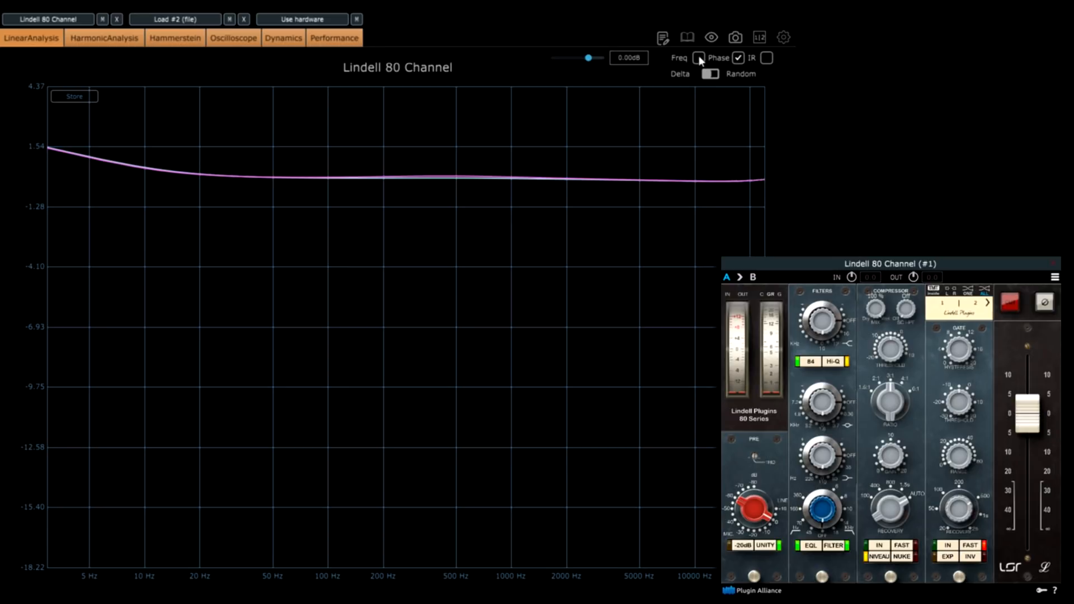
{"action": "left_click", "coordinate": [699, 57]}
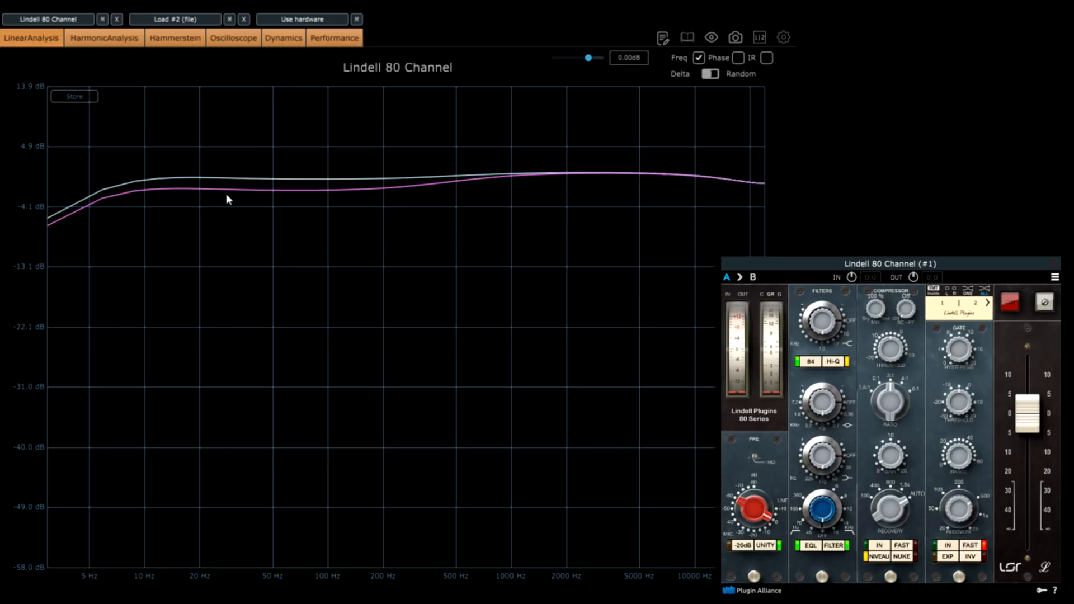
{"action": "mouse_move", "coordinate": [758, 533]}
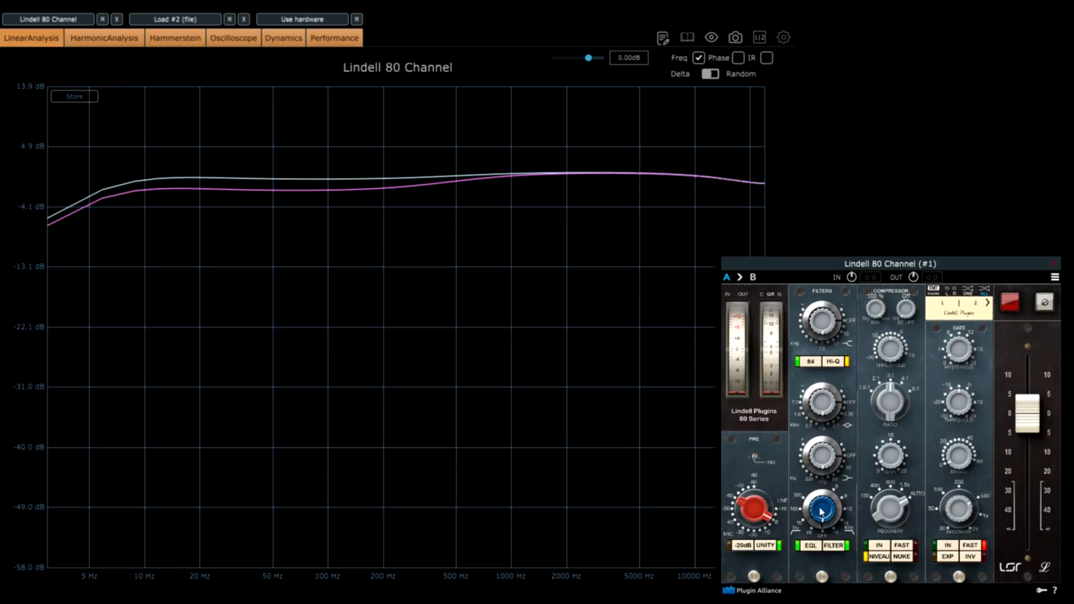
{"action": "left_click_drag", "start_coordinate": [820, 510], "coordinate": [820, 494]}
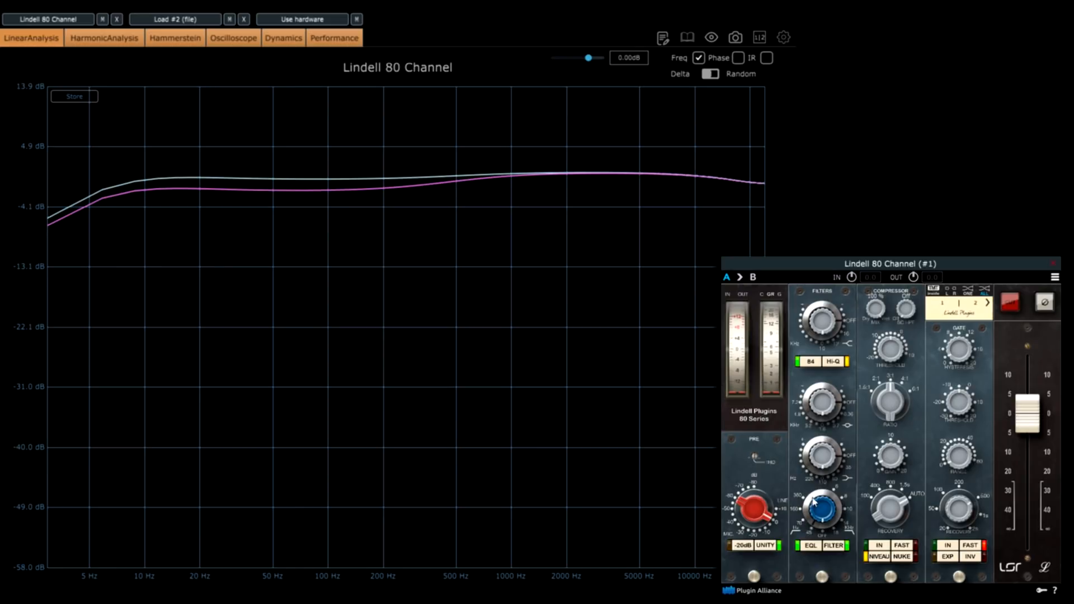
{"action": "left_click_drag", "start_coordinate": [819, 510], "coordinate": [812, 442]}
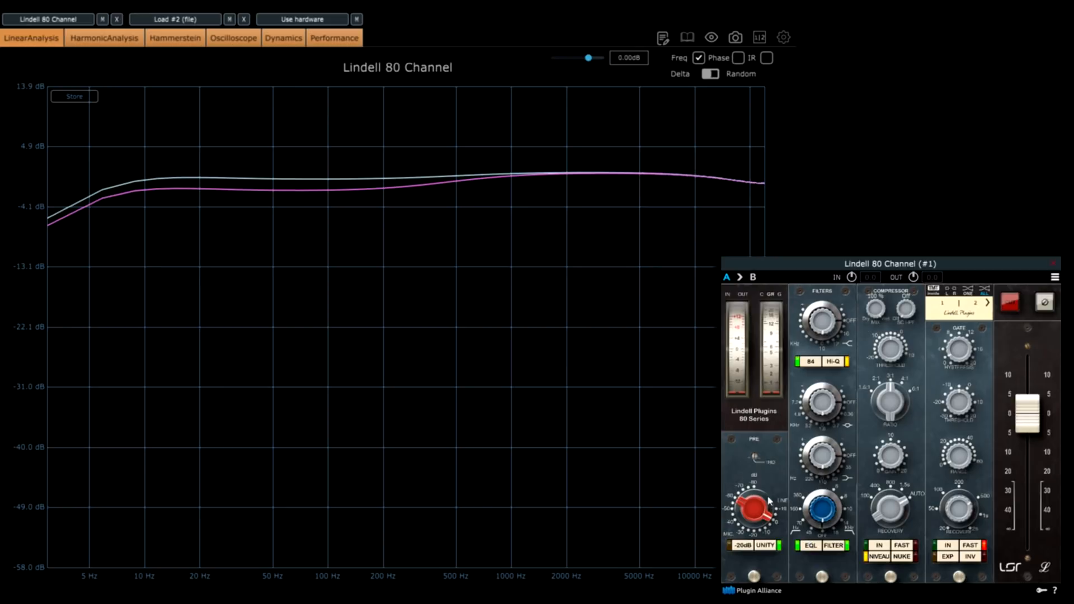
{"action": "left_click_drag", "start_coordinate": [750, 510], "coordinate": [749, 490]}
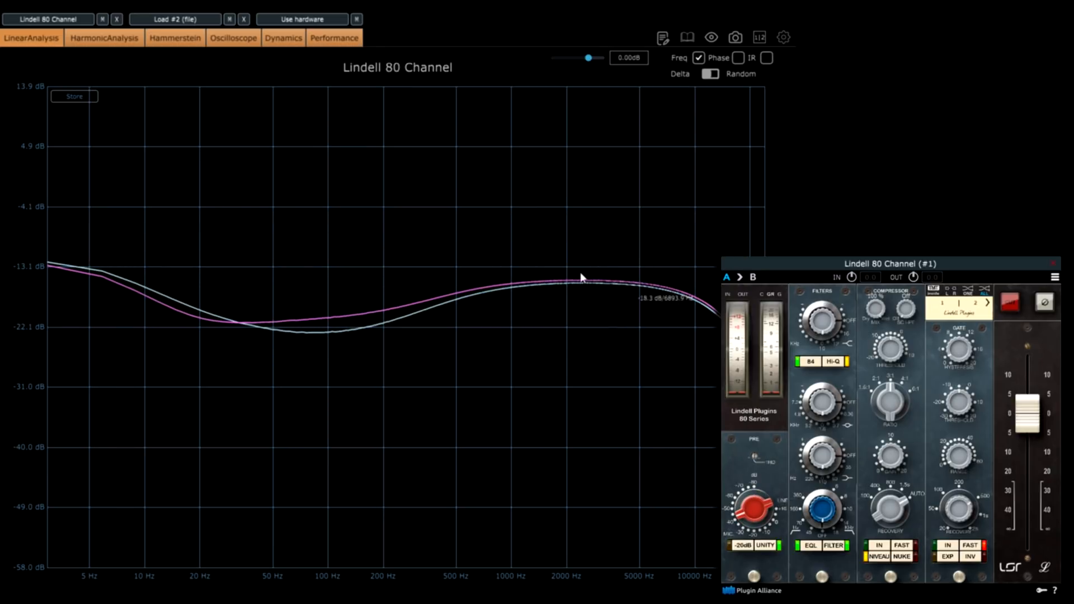
- Switch analysis views and set the Pro-Q 3 slot's R button red like the Lindell slot
{"action": "left_click", "coordinate": [284, 38]}
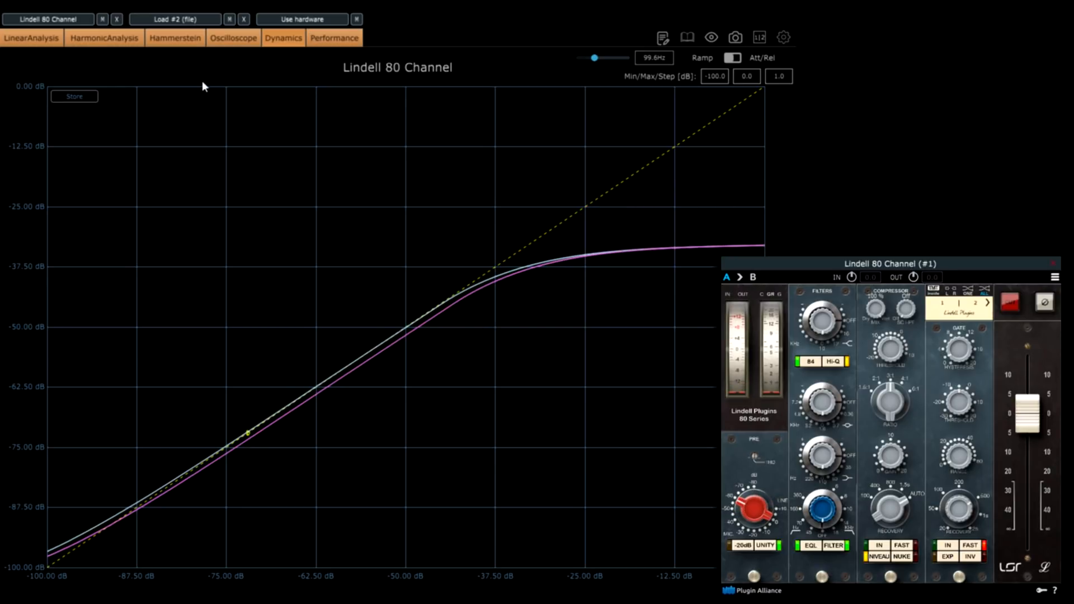
{"action": "left_click", "coordinate": [103, 39]}
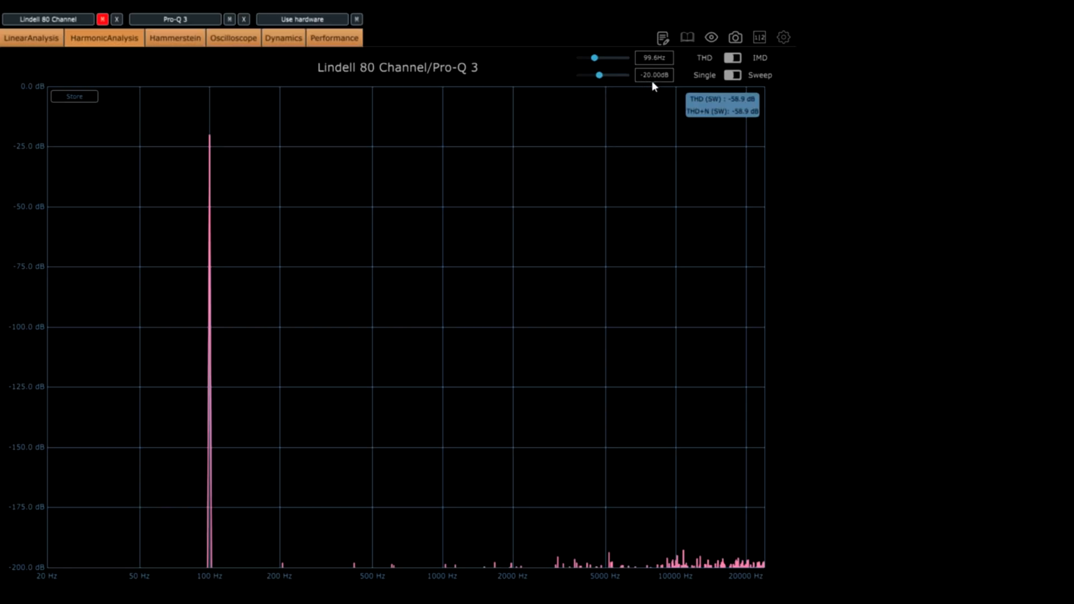
{"action": "mouse_move", "coordinate": [648, 84]}
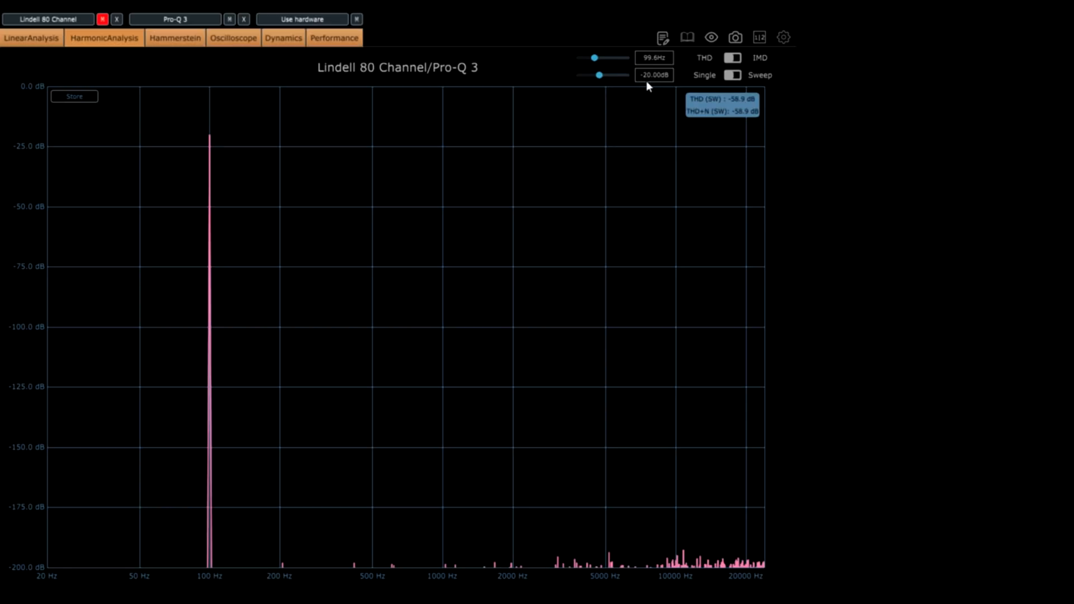
{"action": "mouse_move", "coordinate": [431, 119]}
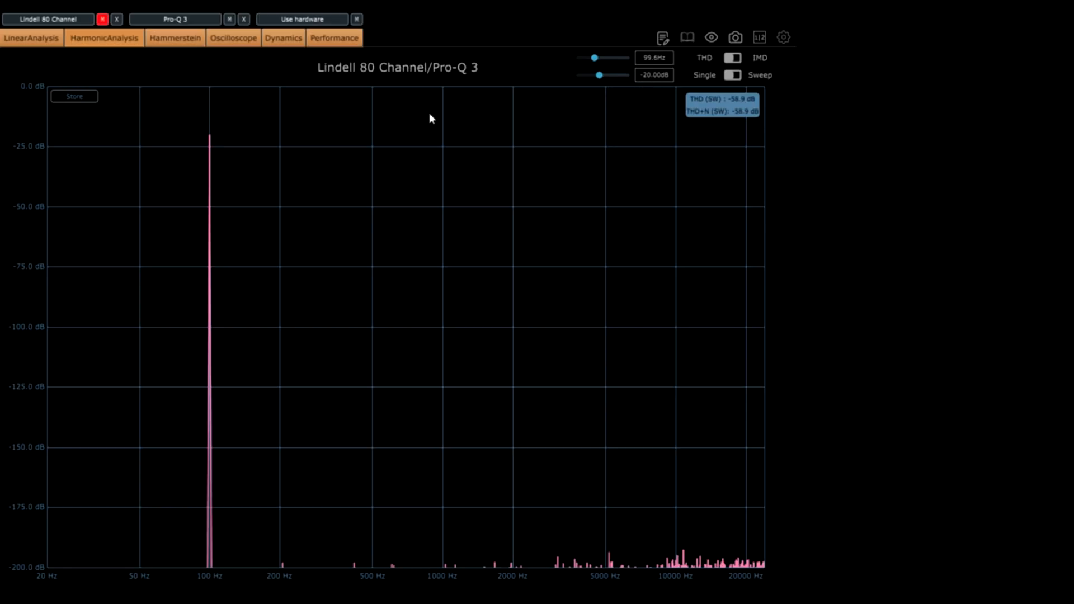
{"action": "mouse_move", "coordinate": [209, 402]}
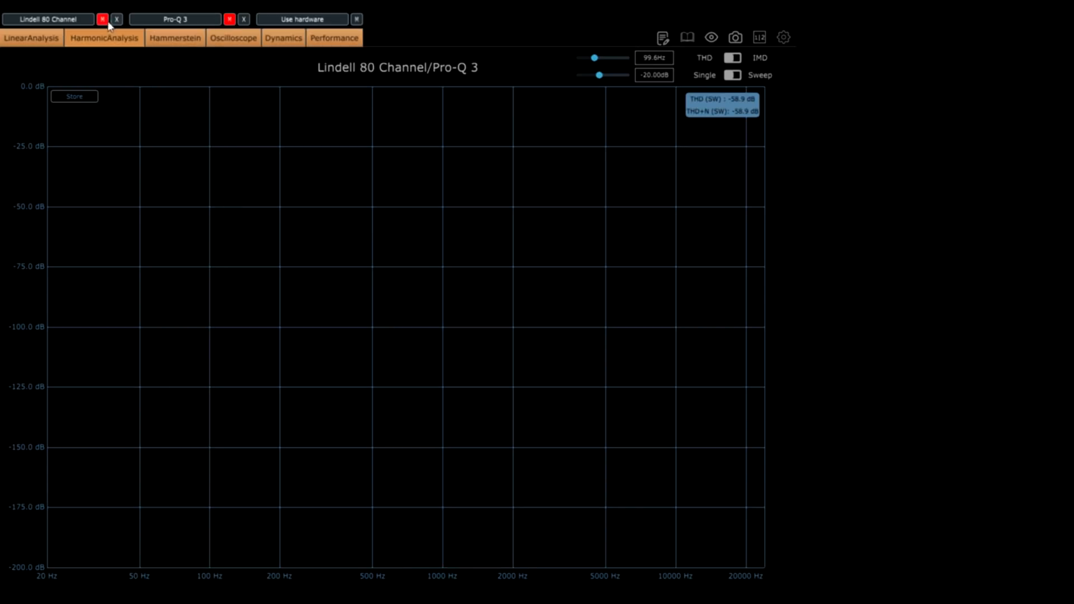
{"action": "left_click", "coordinate": [48, 19]}
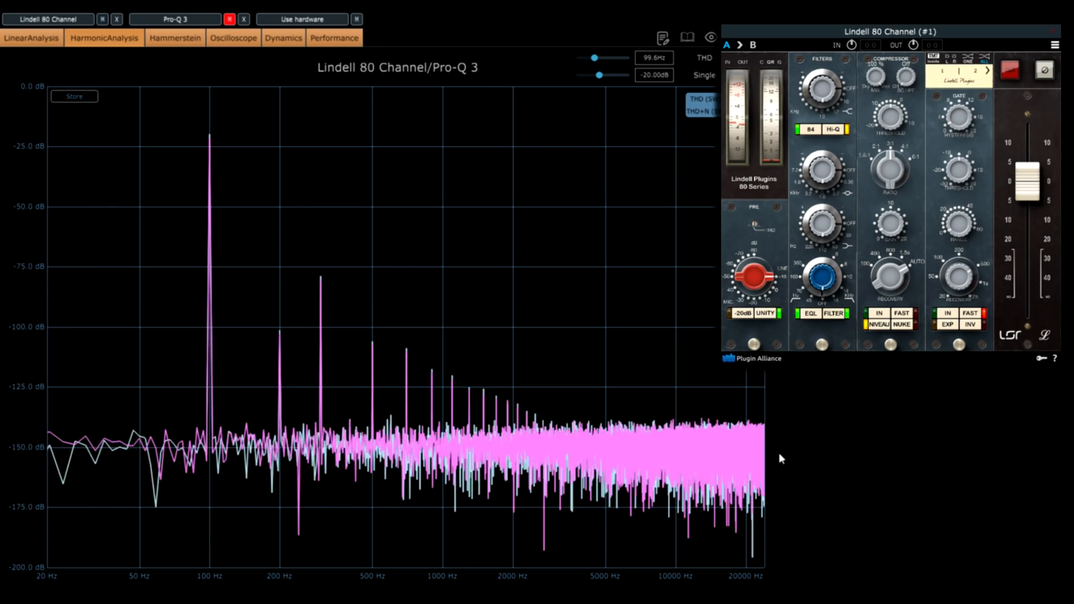
{"action": "left_click_drag", "start_coordinate": [816, 277], "coordinate": [817, 246]}
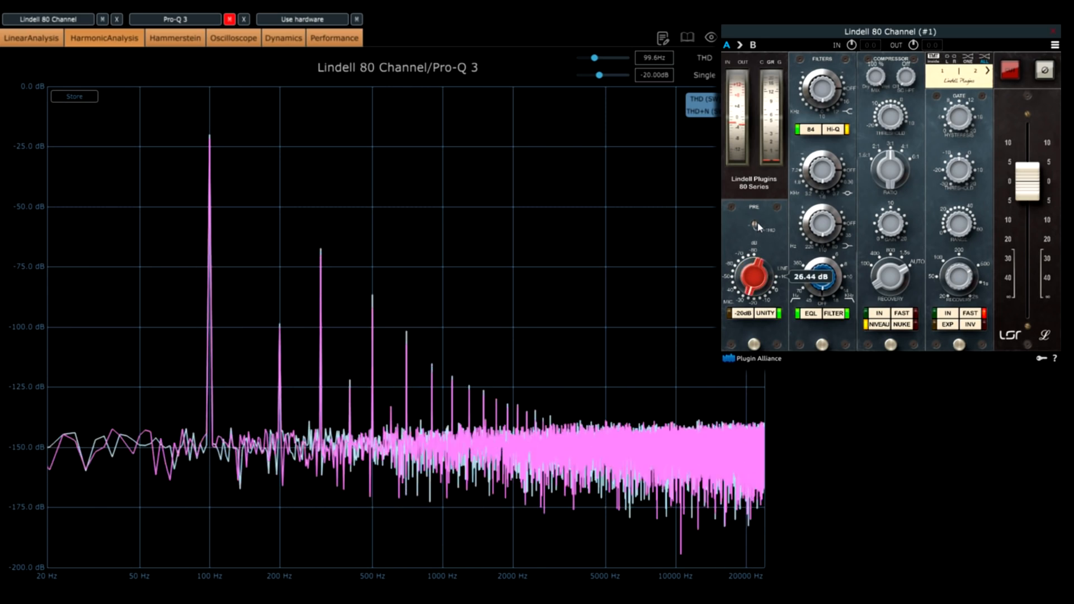
{"action": "left_click_drag", "start_coordinate": [747, 274], "coordinate": [746, 233]}
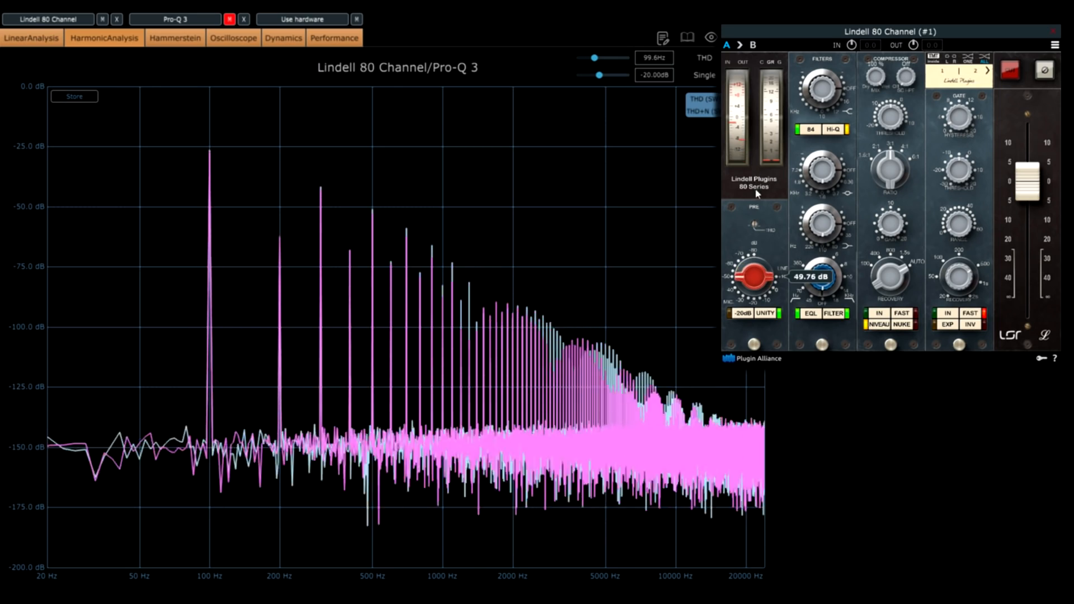
{"action": "left_click_drag", "start_coordinate": [752, 277], "coordinate": [753, 254]}
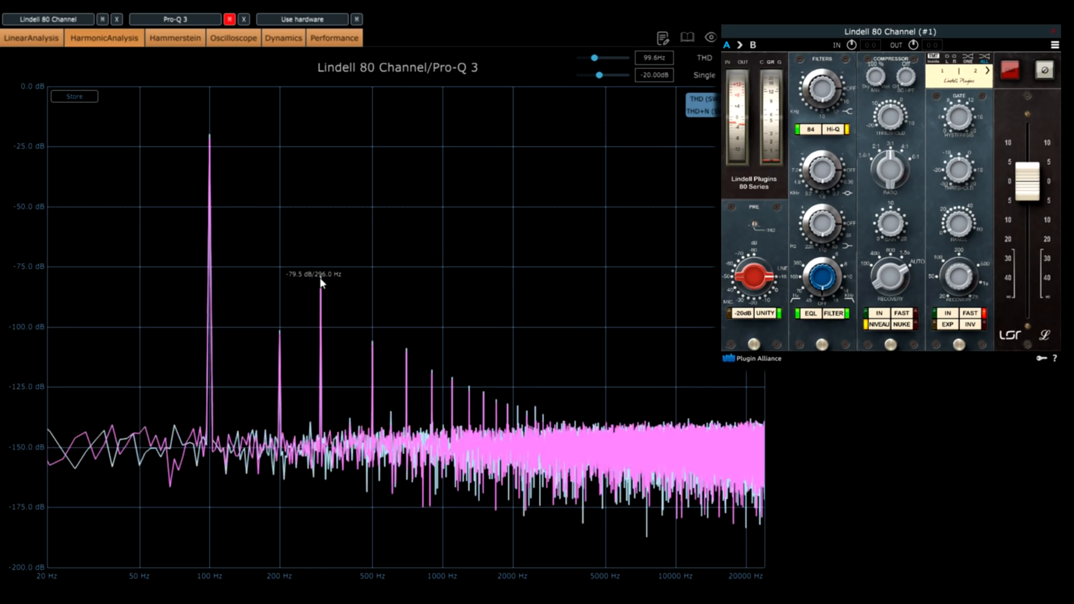
- Sweep the harmonic test tone between about 79 Hz and 1.85 kHz, ending near 258 Hz
{"action": "left_click_drag", "start_coordinate": [602, 59], "coordinate": [593, 58]}
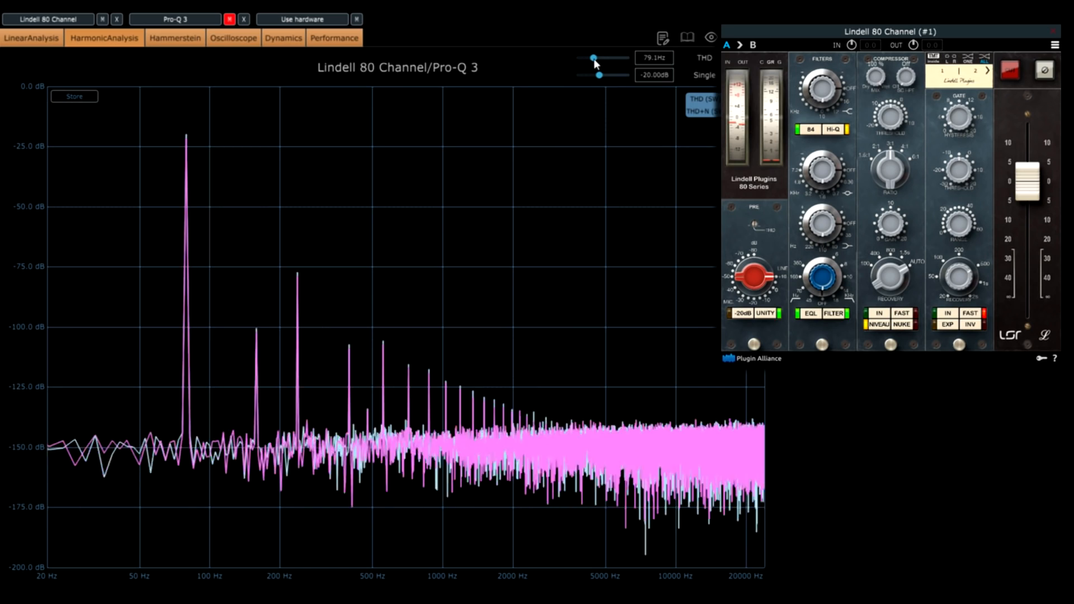
{"action": "left_click_drag", "start_coordinate": [592, 59], "coordinate": [607, 58]}
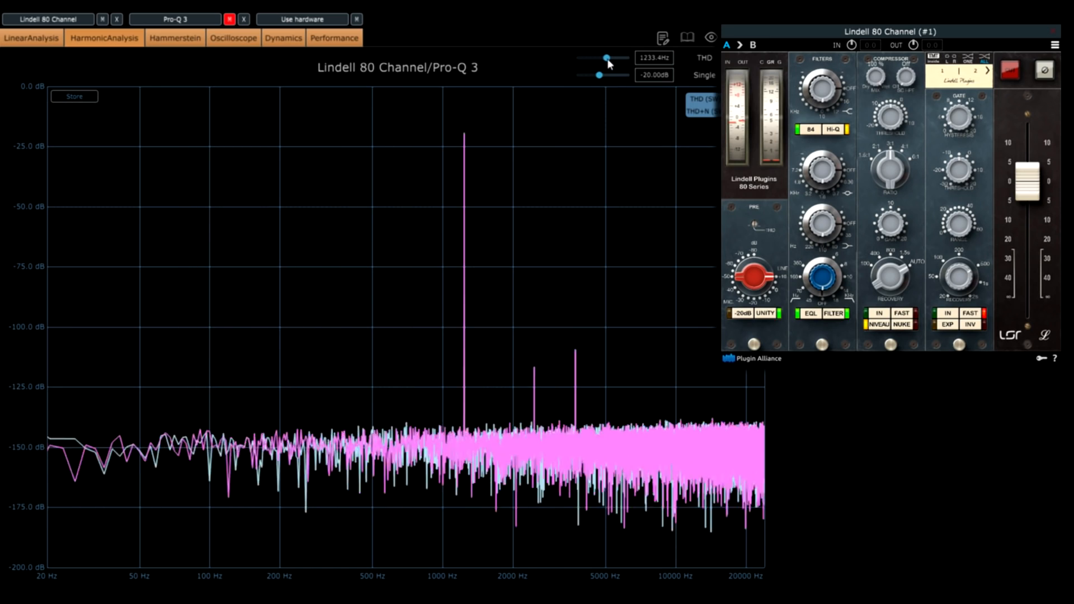
{"action": "left_click_drag", "start_coordinate": [605, 58], "coordinate": [612, 58]}
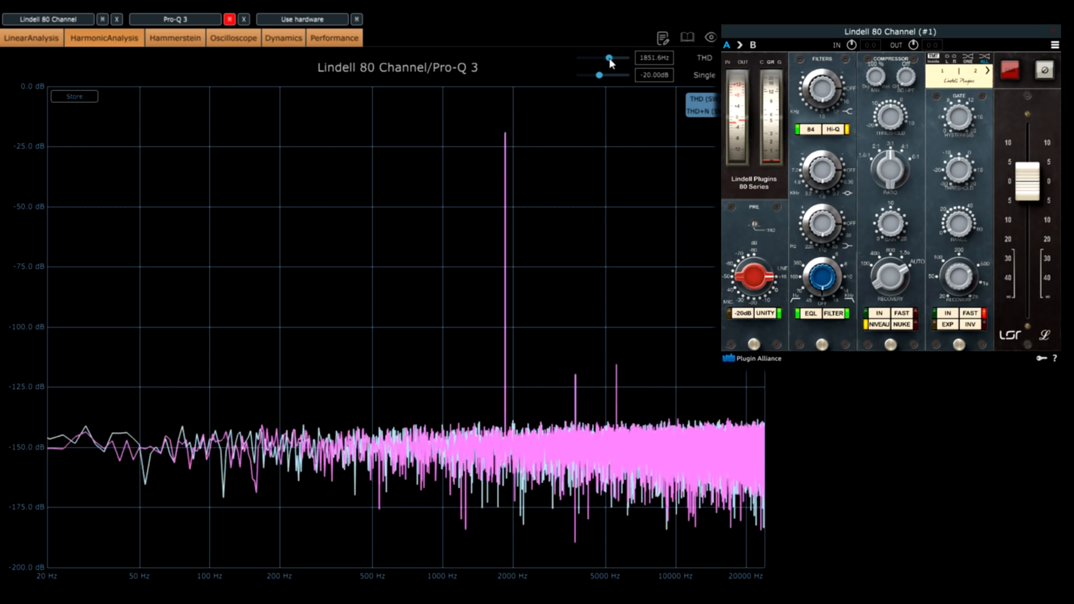
{"action": "left_click_drag", "start_coordinate": [607, 58], "coordinate": [599, 58]}
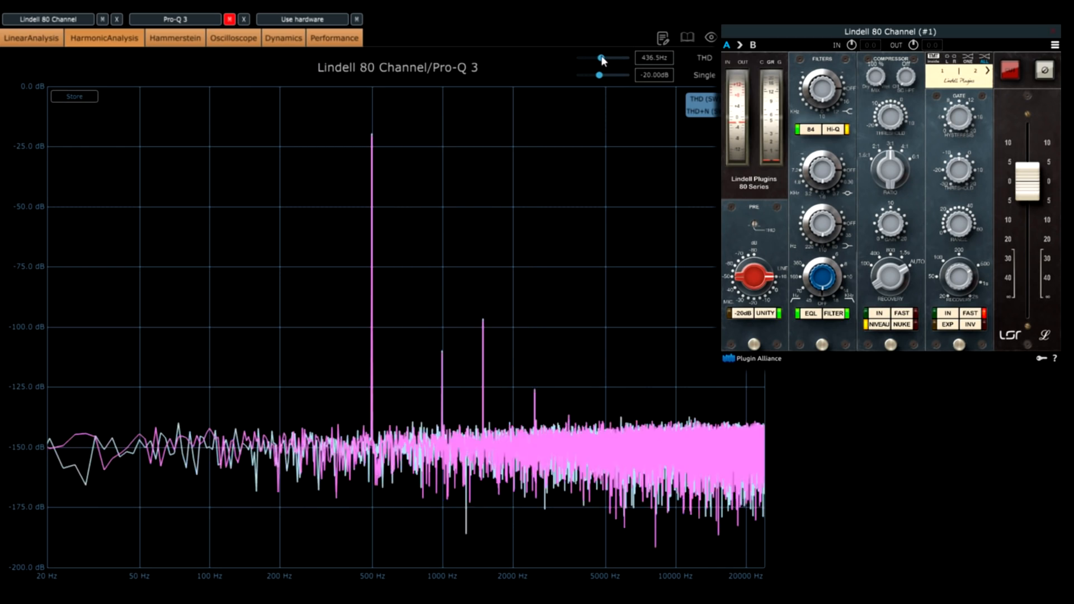
{"action": "left_click_drag", "start_coordinate": [600, 58], "coordinate": [607, 58]}
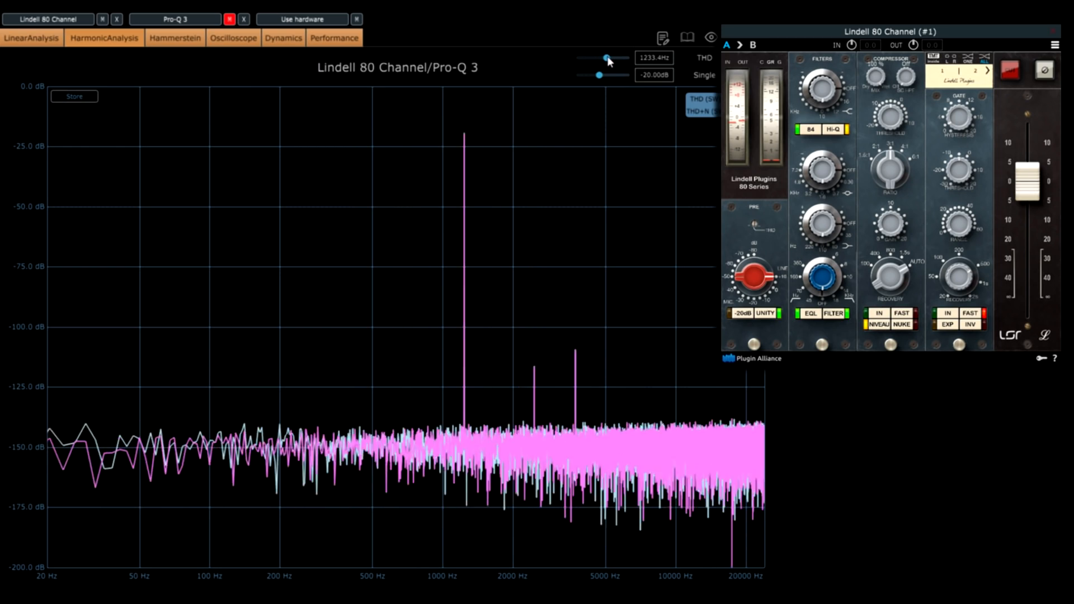
{"action": "left_click_drag", "start_coordinate": [607, 58], "coordinate": [598, 58]}
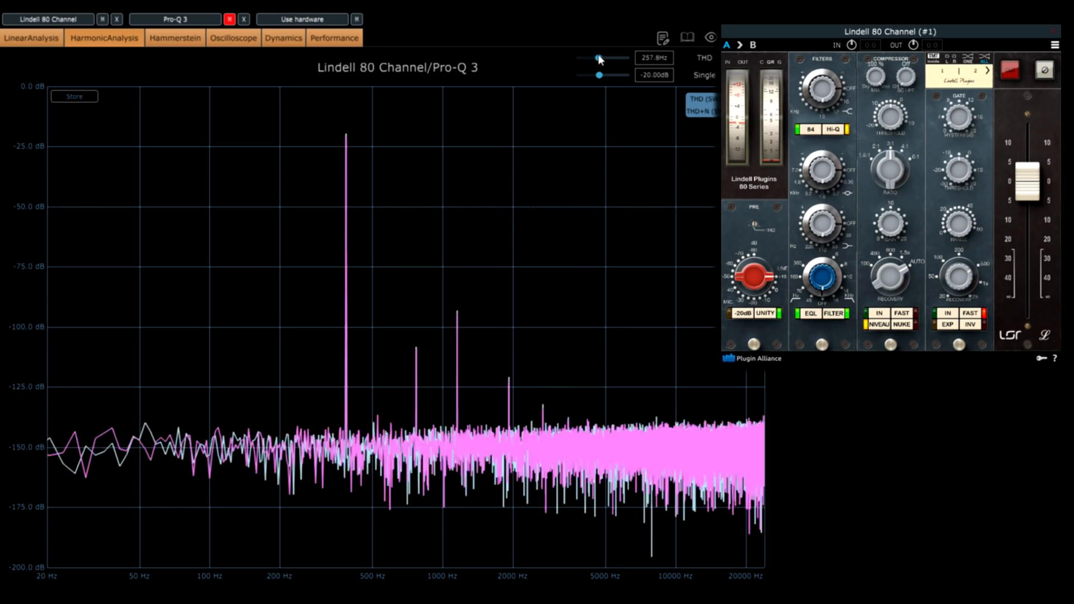
{"action": "left_click_drag", "start_coordinate": [597, 59], "coordinate": [593, 59]}
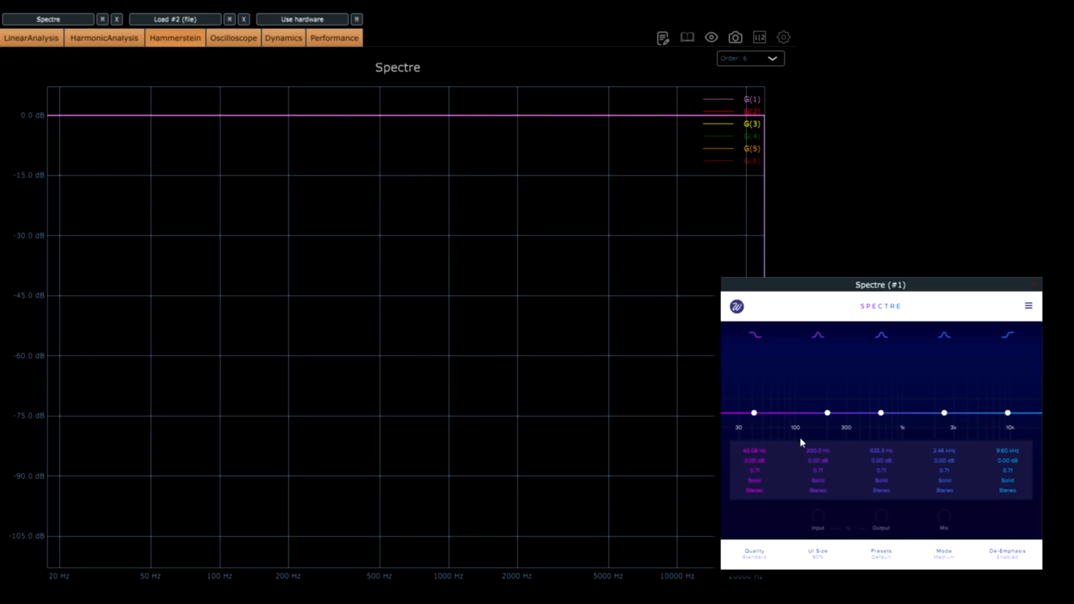
- Boost Spectre's 200 Hz band by about 2.97 dB and set its style to Tube
{"action": "left_click_drag", "start_coordinate": [827, 412], "coordinate": [826, 401]}
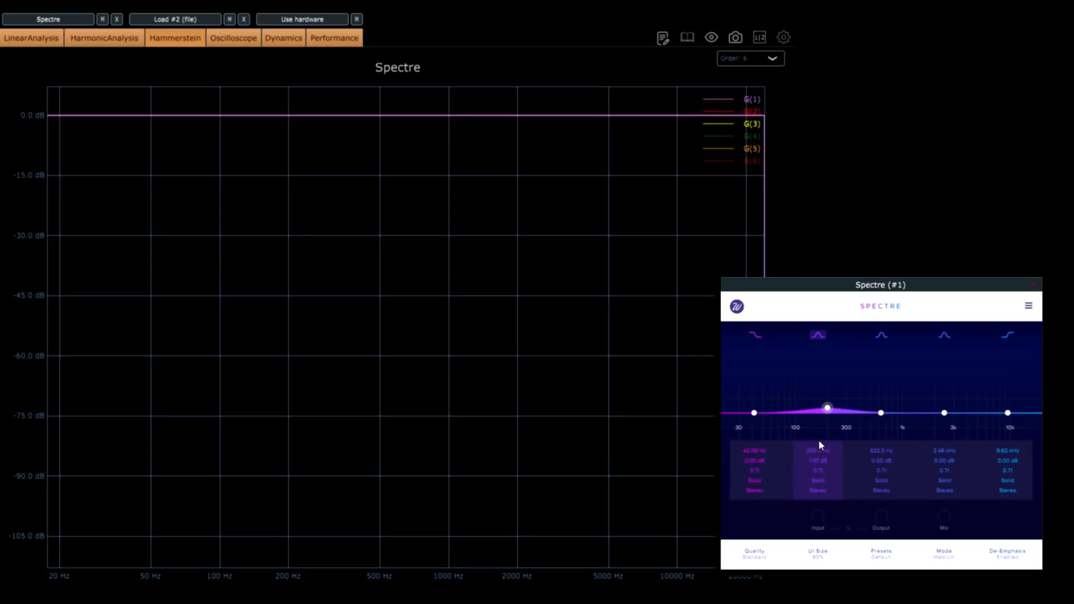
{"action": "left_click_drag", "start_coordinate": [825, 404], "coordinate": [826, 398]}
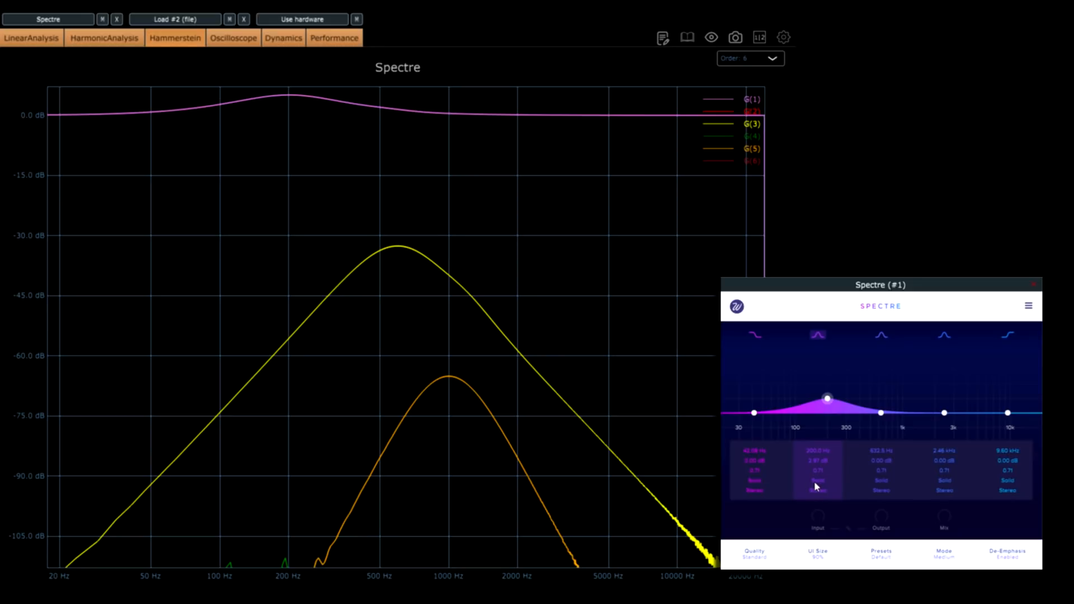
{"action": "left_click", "coordinate": [817, 489]}
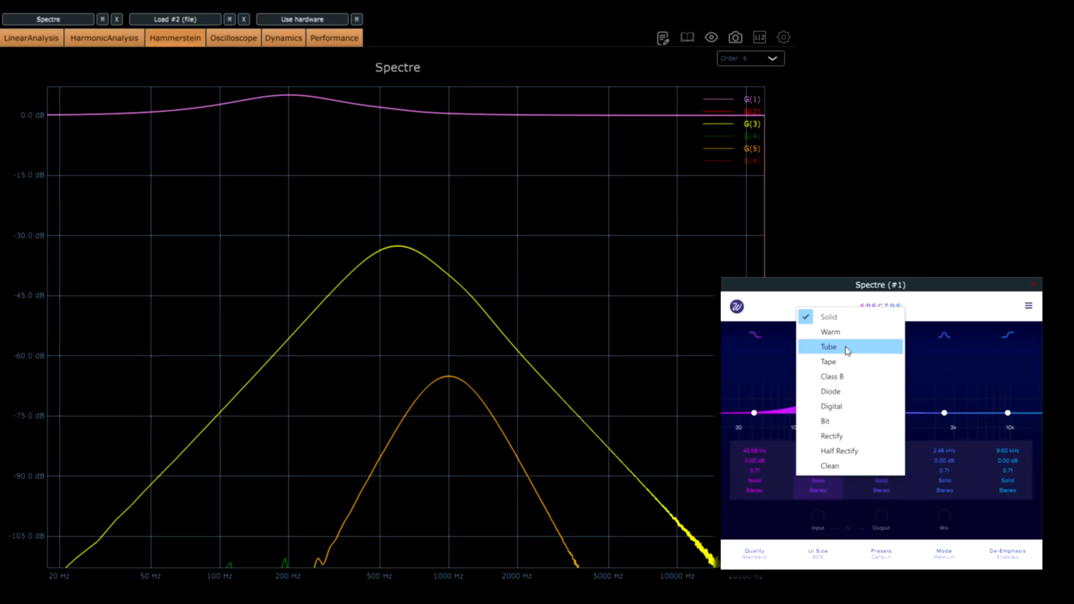
{"action": "left_click", "coordinate": [827, 347]}
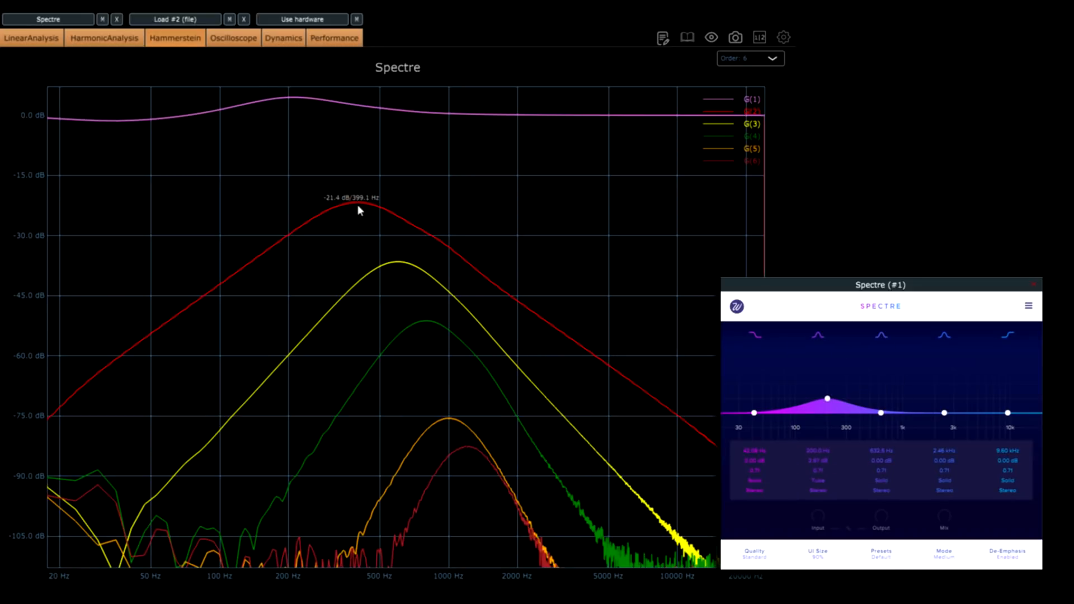
{"action": "mouse_move", "coordinate": [456, 433]}
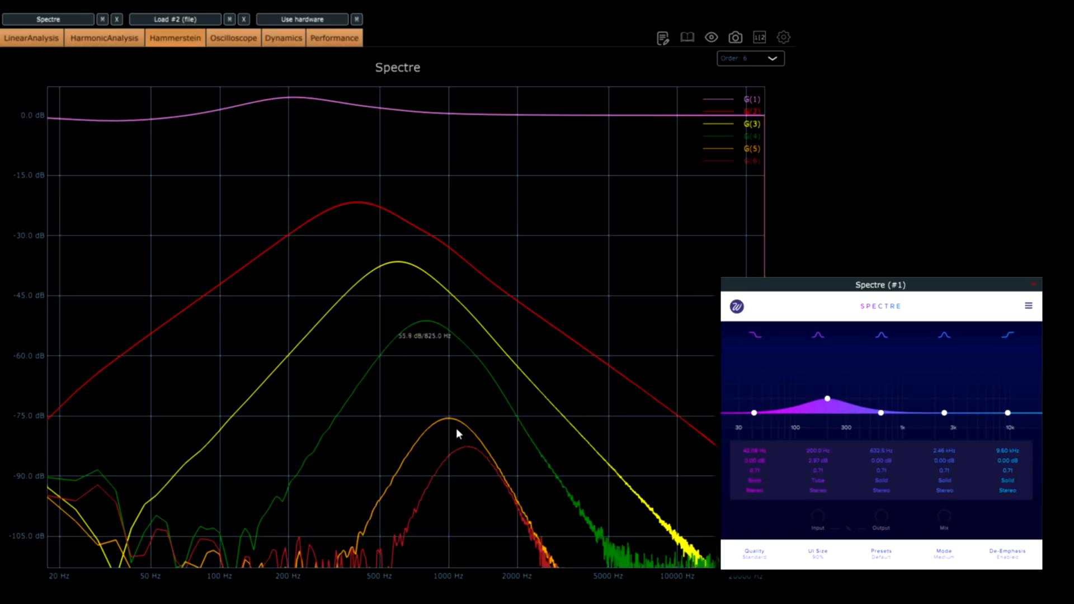
{"action": "mouse_move", "coordinate": [469, 454]}
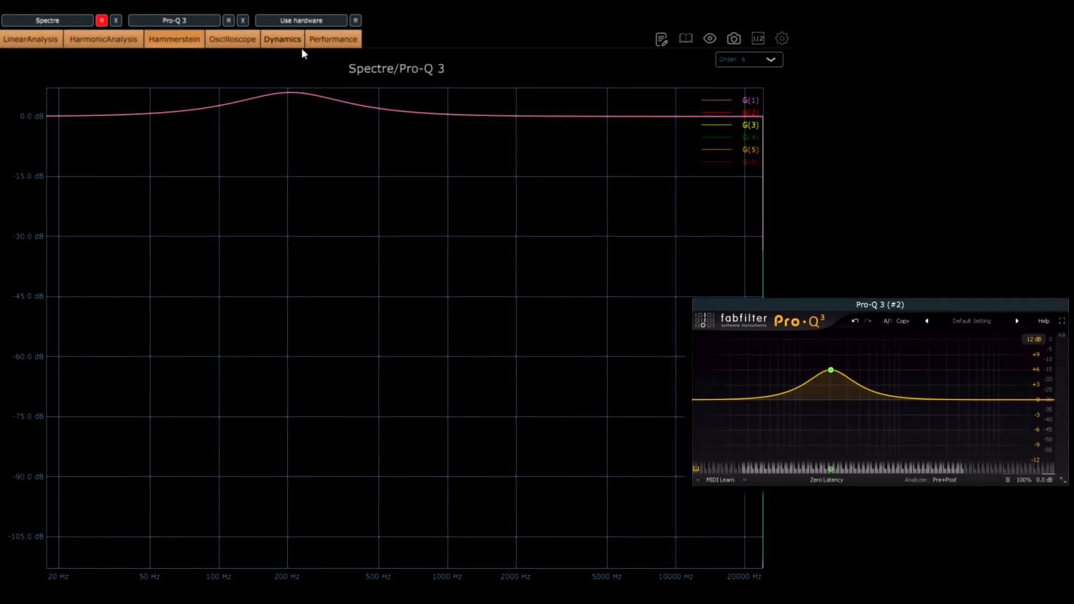
{"action": "mouse_move", "coordinate": [370, 117]}
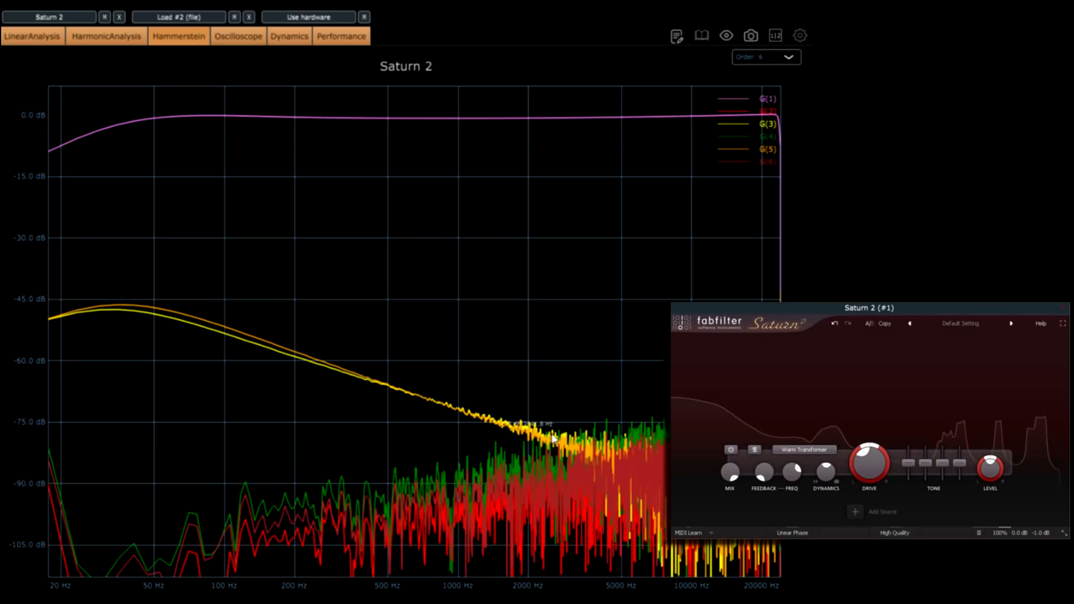
- Raise Saturn 2's Band 1 Drive gradually from about 40% past 62%
{"action": "left_click_drag", "start_coordinate": [868, 458], "coordinate": [878, 471]}
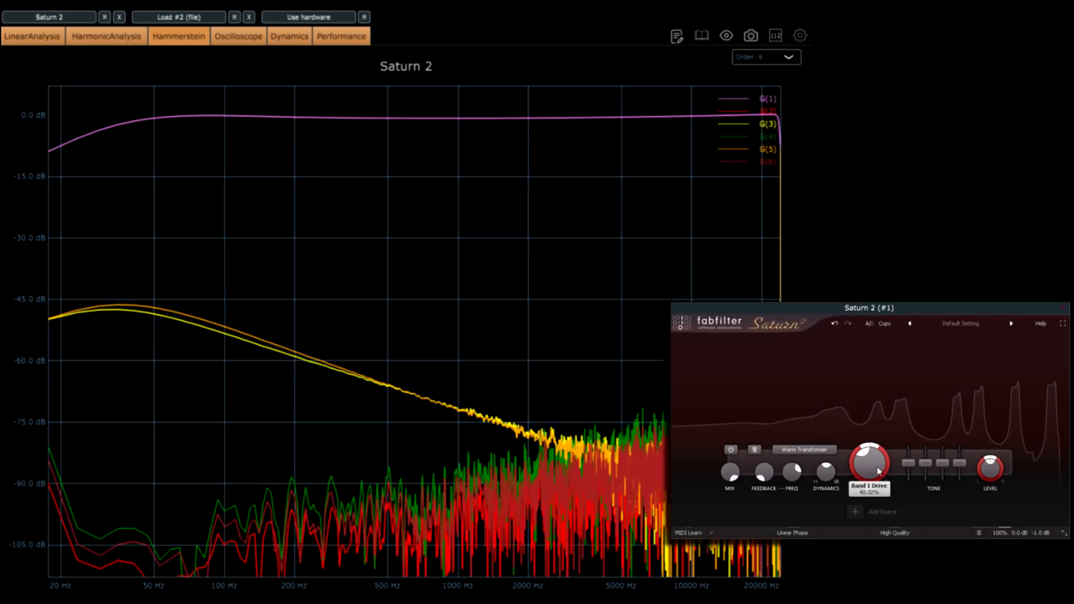
{"action": "left_click_drag", "start_coordinate": [868, 462], "coordinate": [872, 449]}
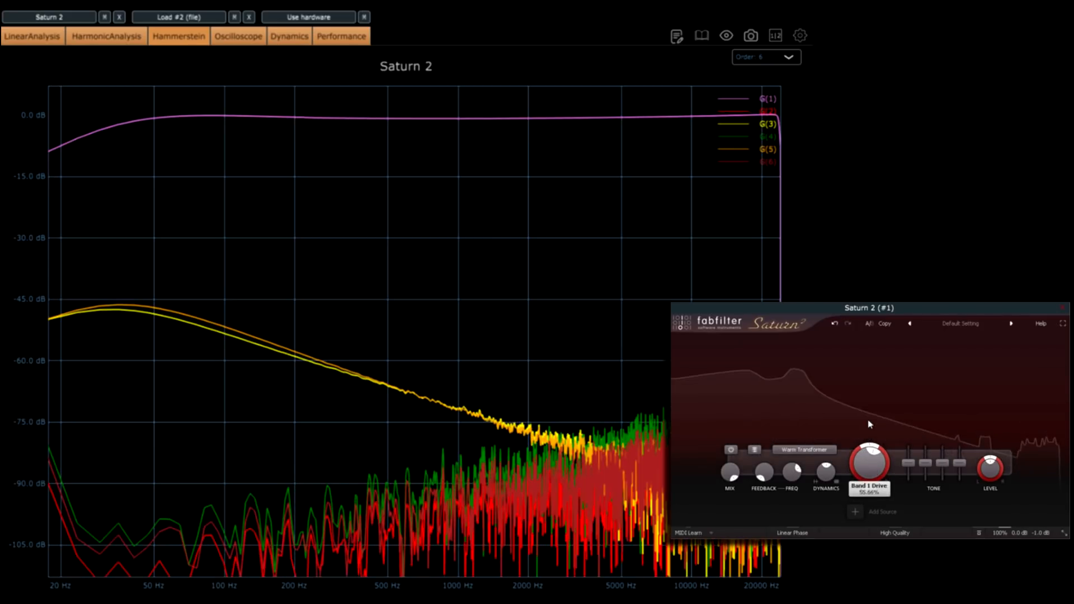
{"action": "left_click_drag", "start_coordinate": [868, 462], "coordinate": [870, 458]}
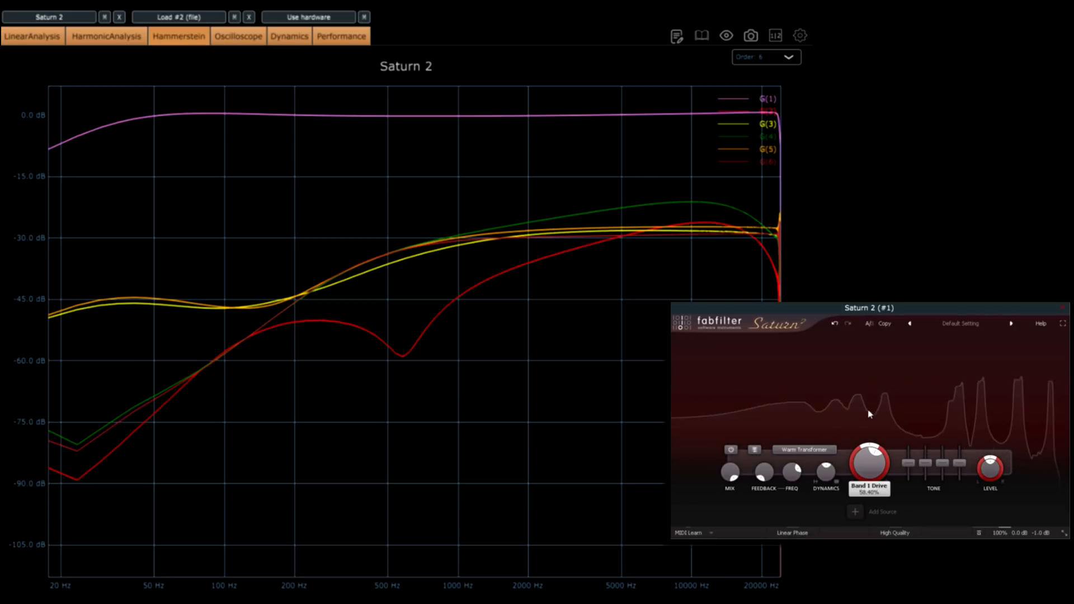
{"action": "left_click_drag", "start_coordinate": [868, 462], "coordinate": [873, 456]}
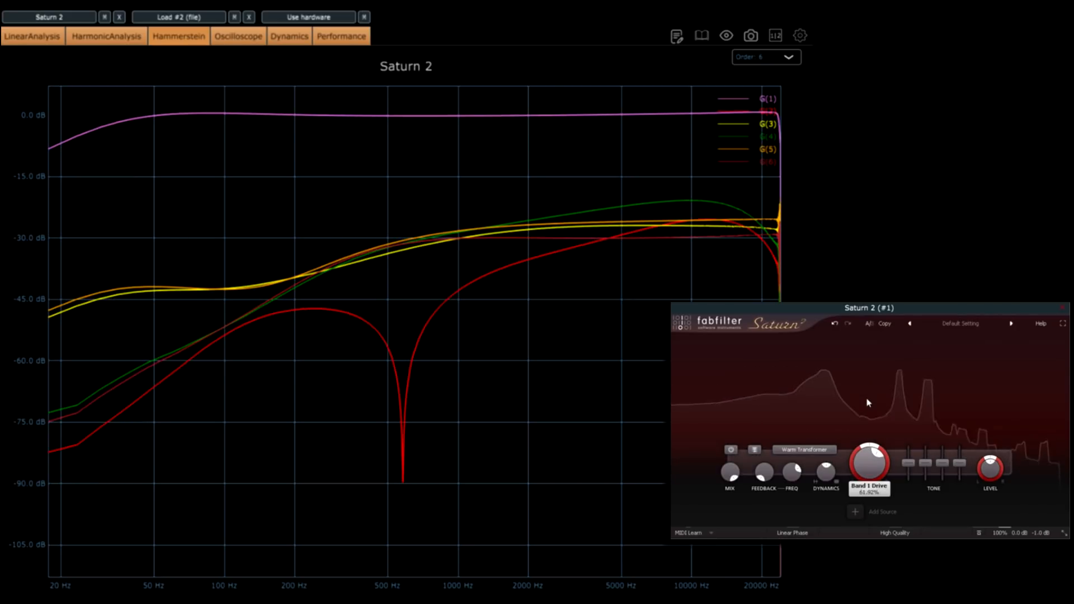
{"action": "left_click_drag", "start_coordinate": [868, 462], "coordinate": [868, 452]}
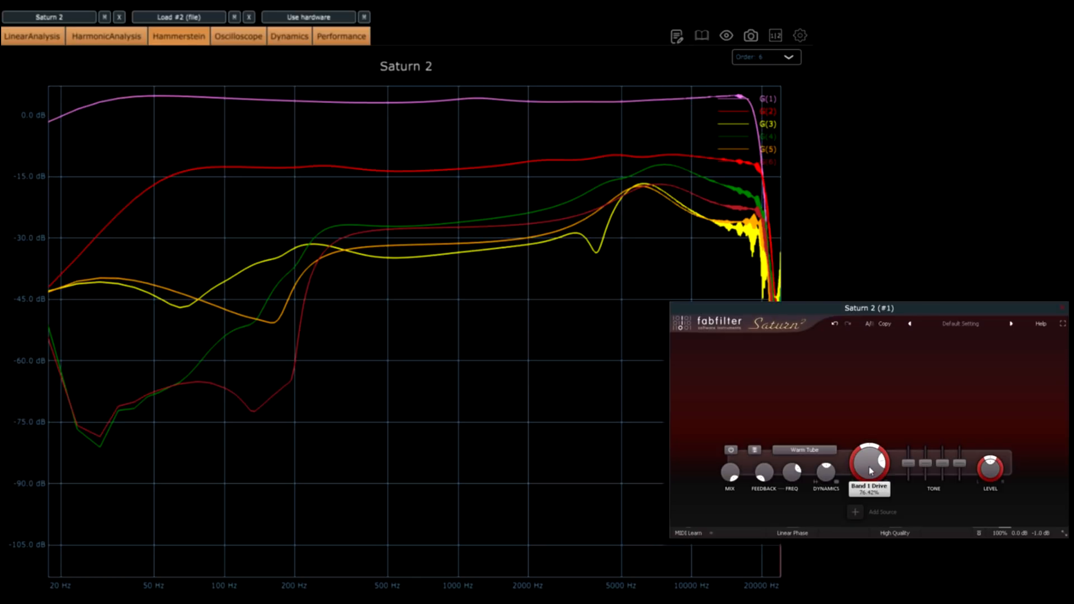
- Push Saturn 2's Drive knob up to about 93% and fine-tune it near the top
{"action": "left_click_drag", "start_coordinate": [869, 460], "coordinate": [869, 445]}
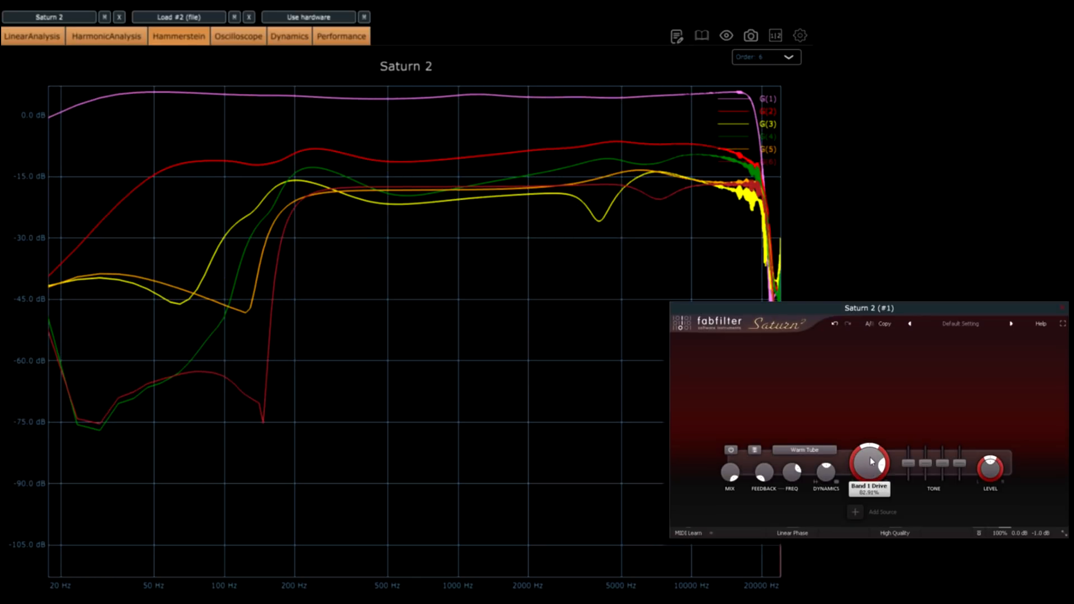
{"action": "left_click_drag", "start_coordinate": [868, 462], "coordinate": [875, 449]}
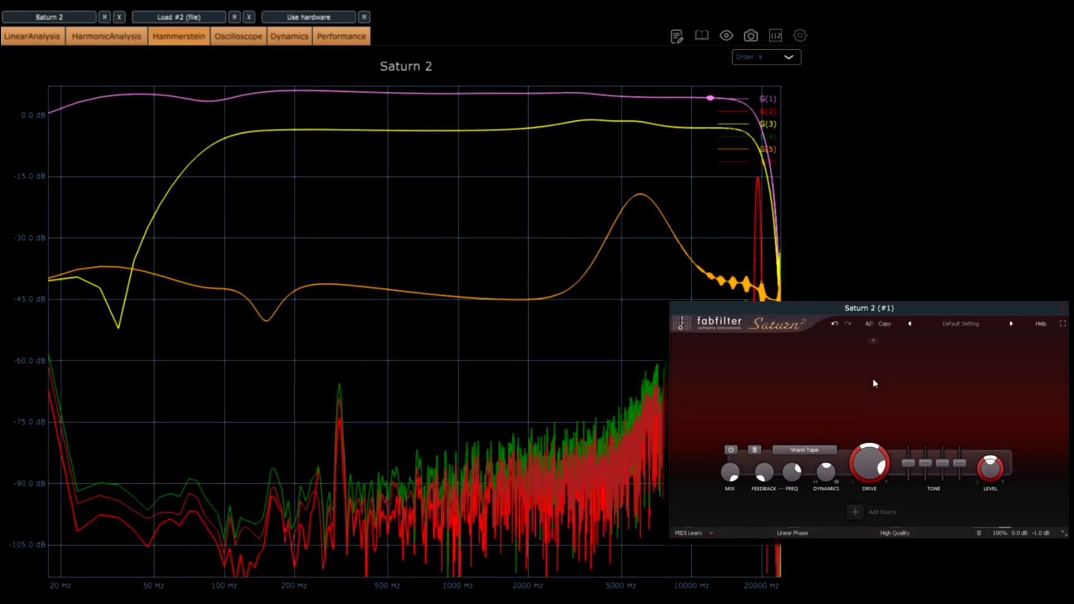
- Step Saturn 2's style selector through to Broken Tube
{"action": "left_click", "coordinate": [804, 450]}
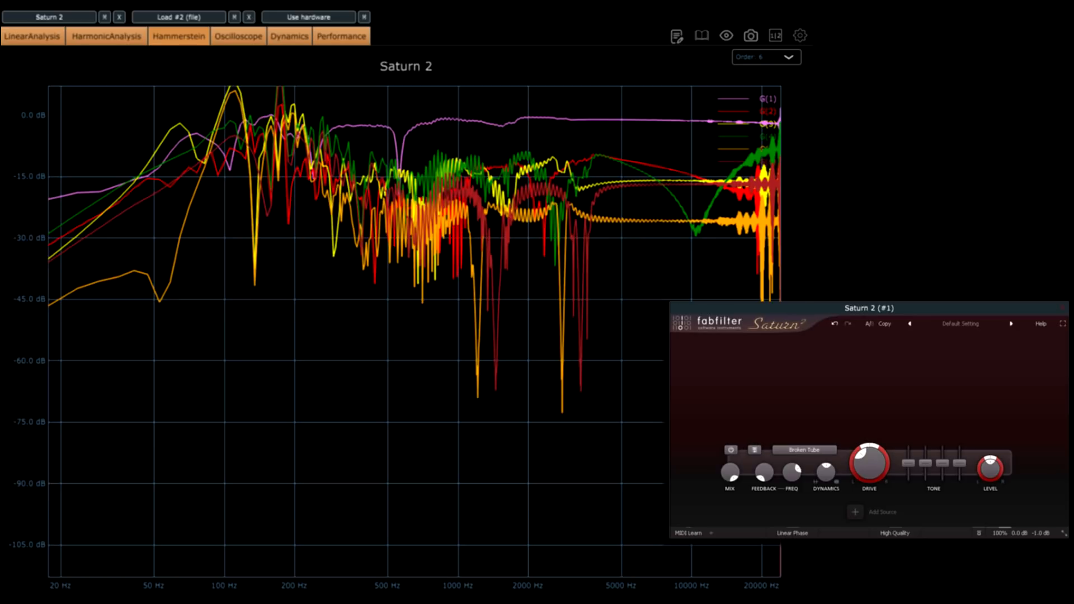
{"action": "mouse_move", "coordinate": [288, 13]}
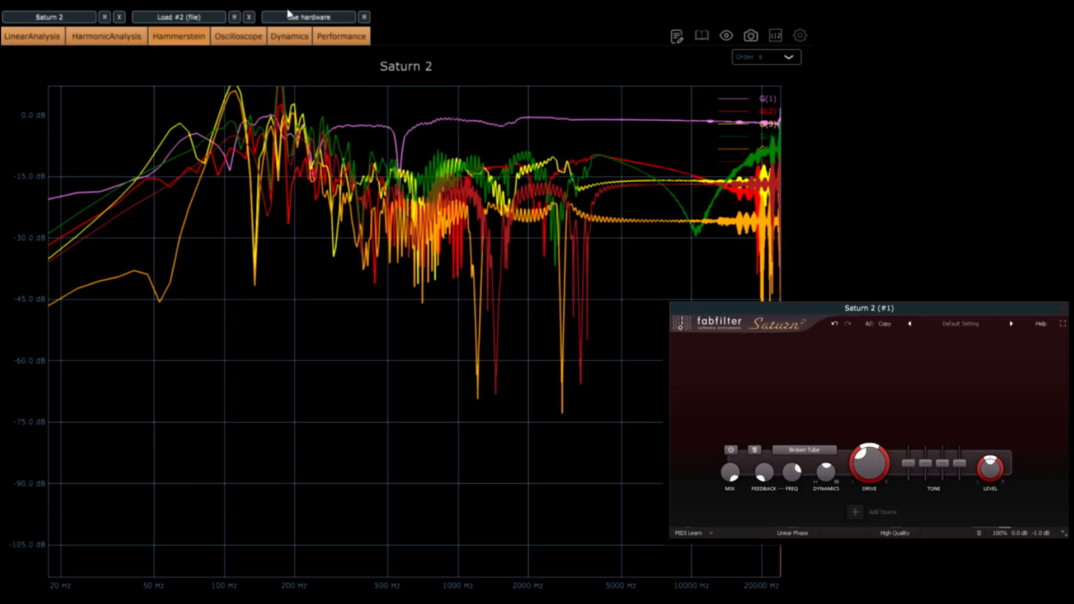